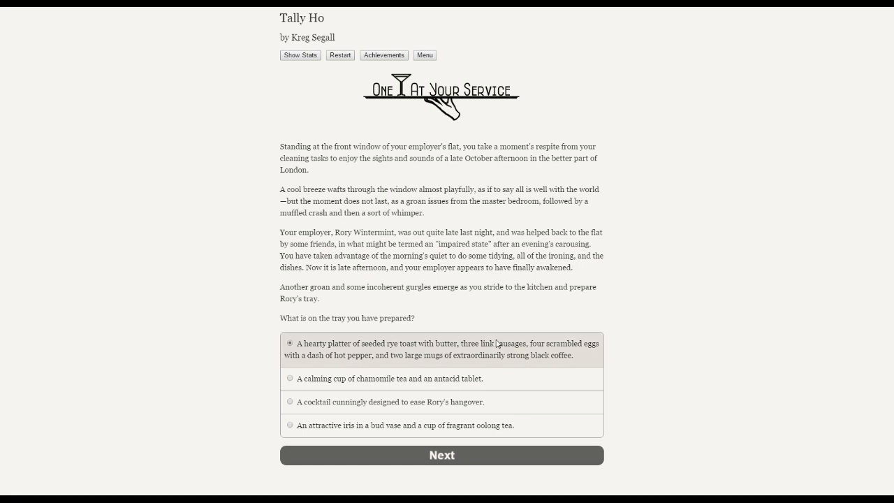
{"action": "mouse_move", "coordinate": [180, 161]}
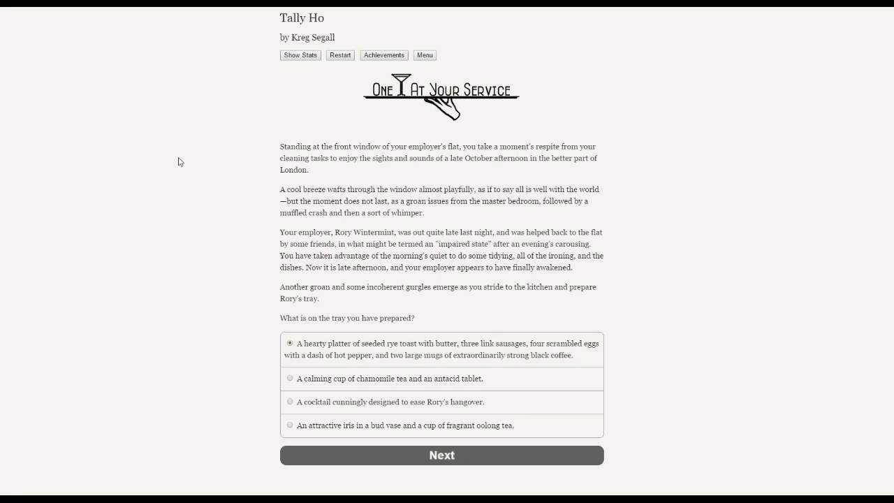
{"action": "mouse_move", "coordinate": [269, 85]}
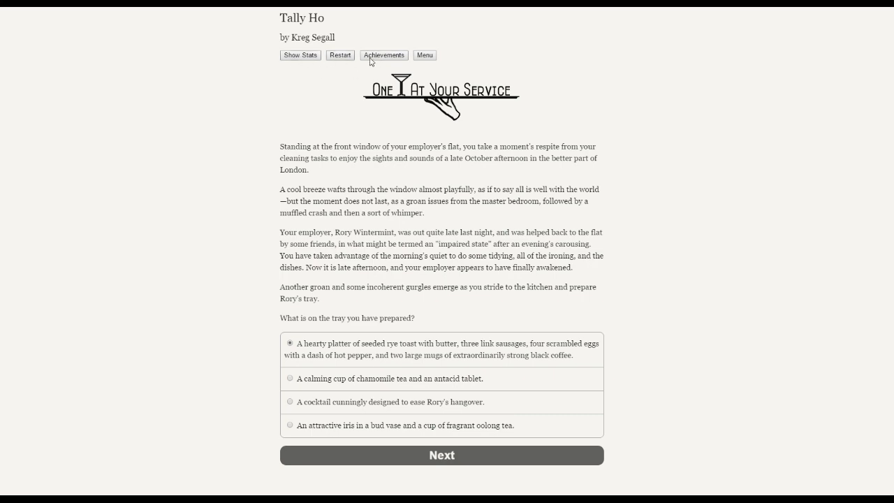
Choose 'Use a black background' from the options menu and return to the game.
{"action": "left_click", "coordinate": [424, 55]}
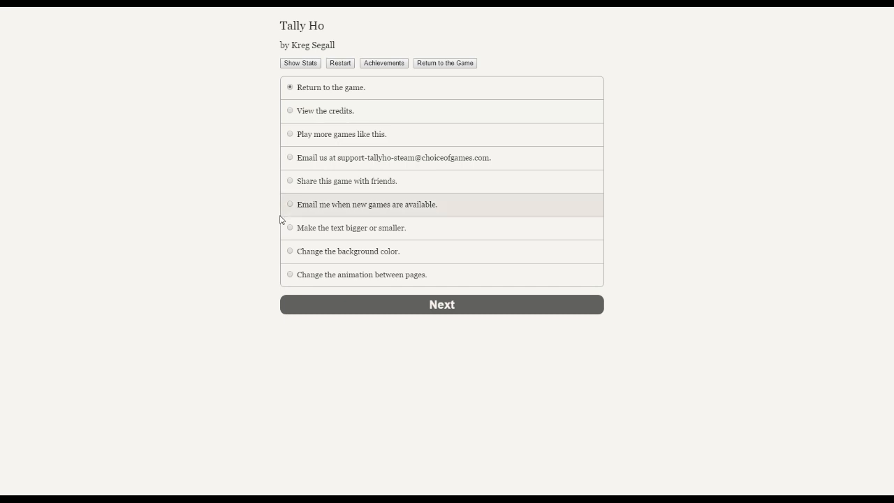
{"action": "left_click", "coordinate": [289, 251]}
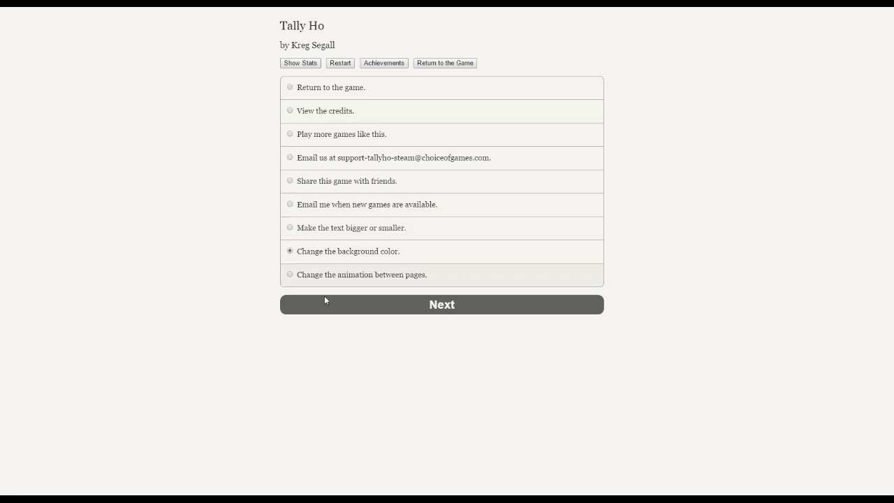
{"action": "left_click", "coordinate": [441, 303]}
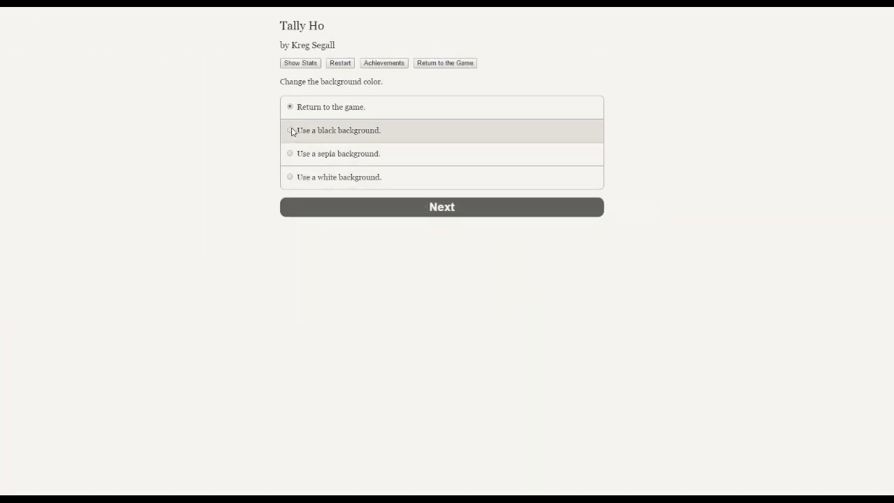
{"action": "left_click", "coordinate": [285, 129]}
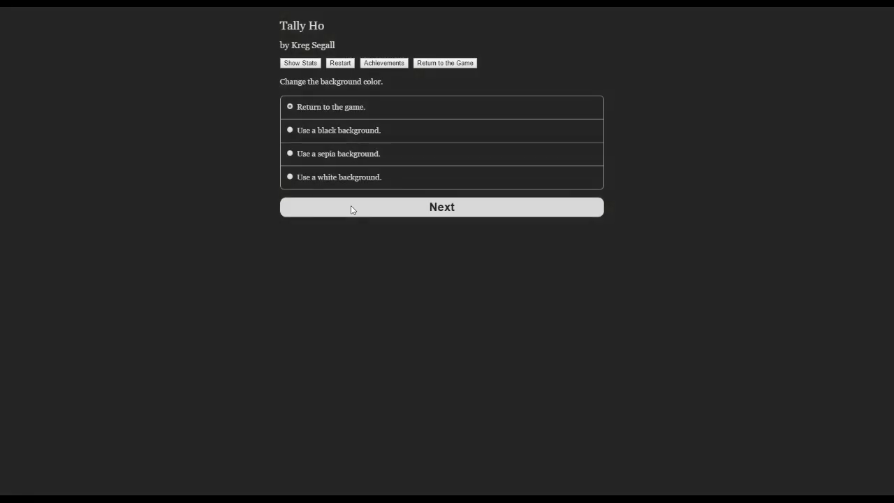
{"action": "left_click", "coordinate": [441, 207]}
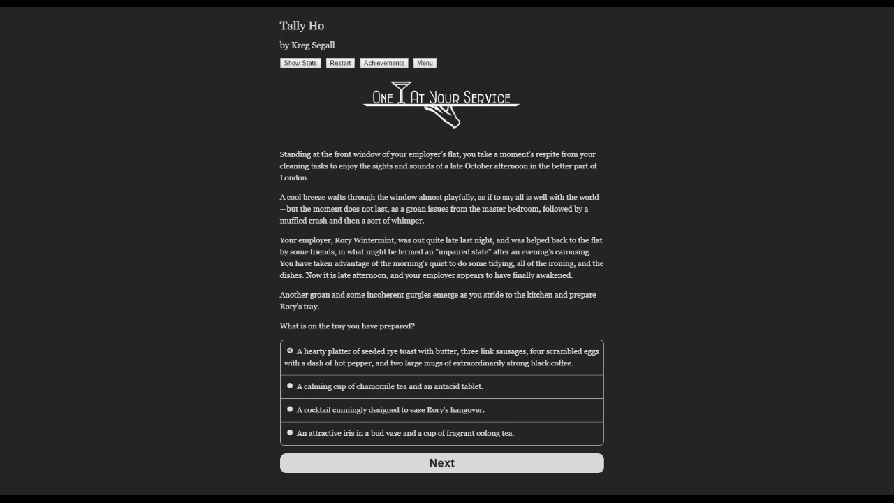
{"action": "mouse_move", "coordinate": [173, 249]}
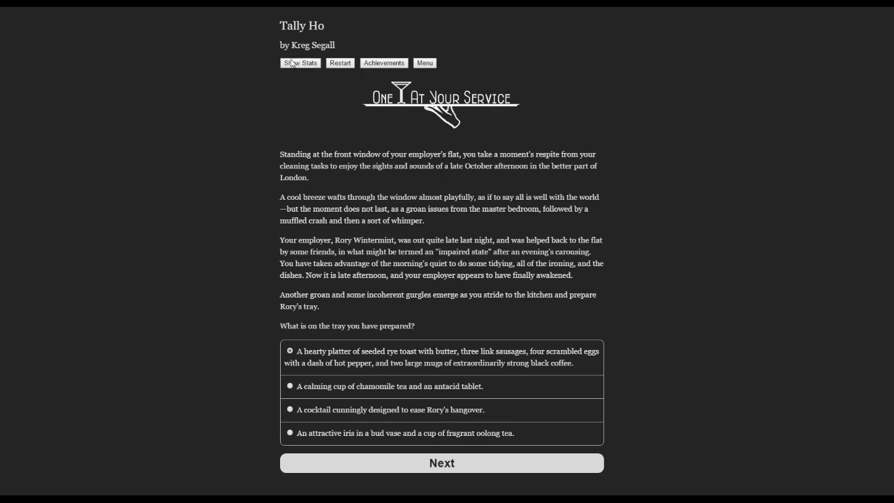
Show the character's stats and scroll through the discussion of what they mean.
{"action": "left_click", "coordinate": [300, 63]}
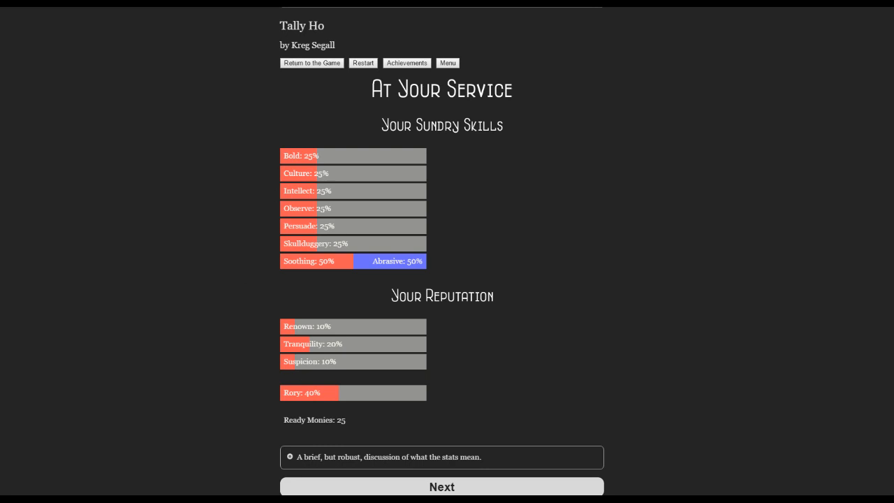
{"action": "mouse_move", "coordinate": [272, 362]}
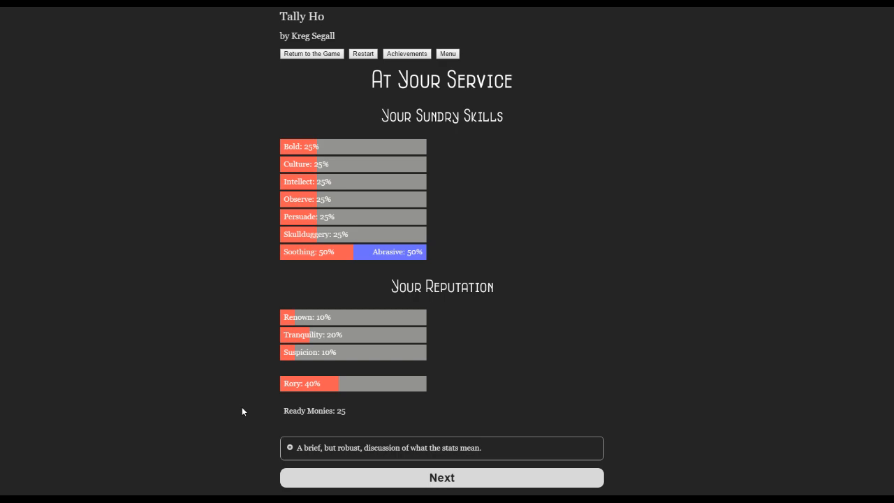
{"action": "mouse_move", "coordinate": [217, 421]}
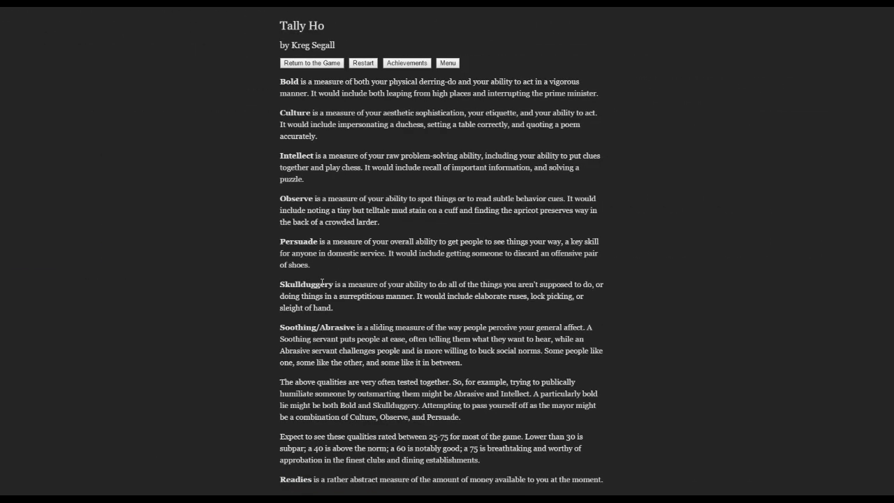
{"action": "scroll", "scroll_direction": "down", "scroll_amount": 3}
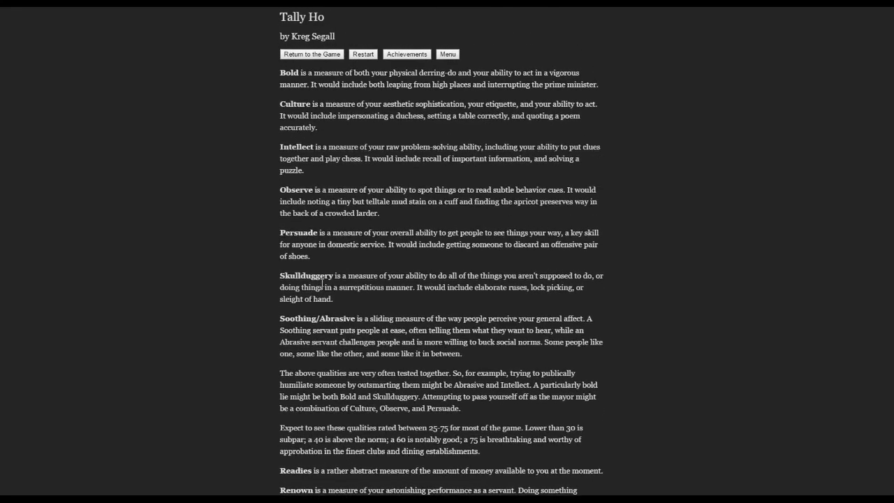
{"action": "scroll", "scroll_direction": "down", "scroll_amount": 3}
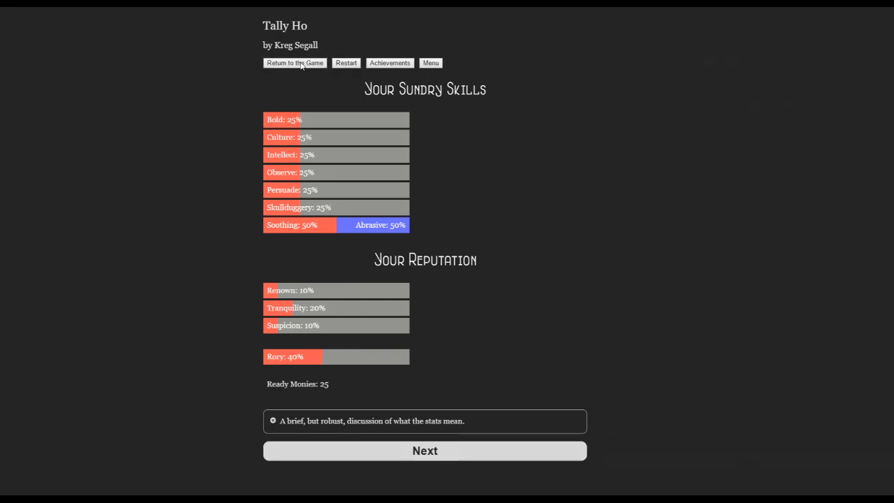
Return to the game and select the iris in a bud vase with fragrant oolong tea.
{"action": "left_click", "coordinate": [294, 63]}
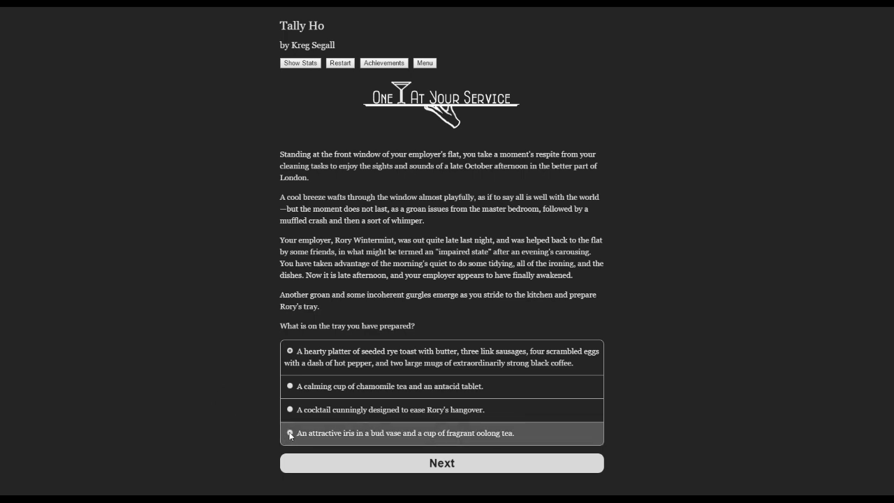
{"action": "left_click", "coordinate": [289, 433]}
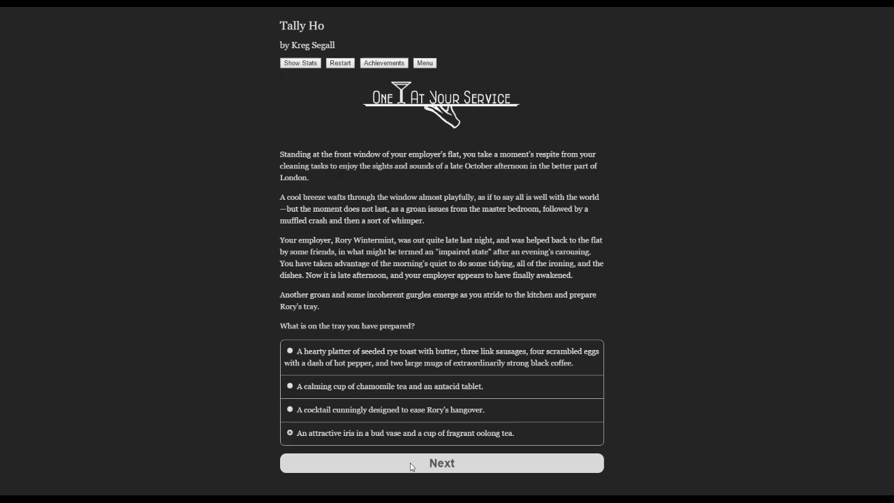
Submit the iris-and-oolong tray choice to reach the advertisement question.
{"action": "left_click", "coordinate": [441, 463]}
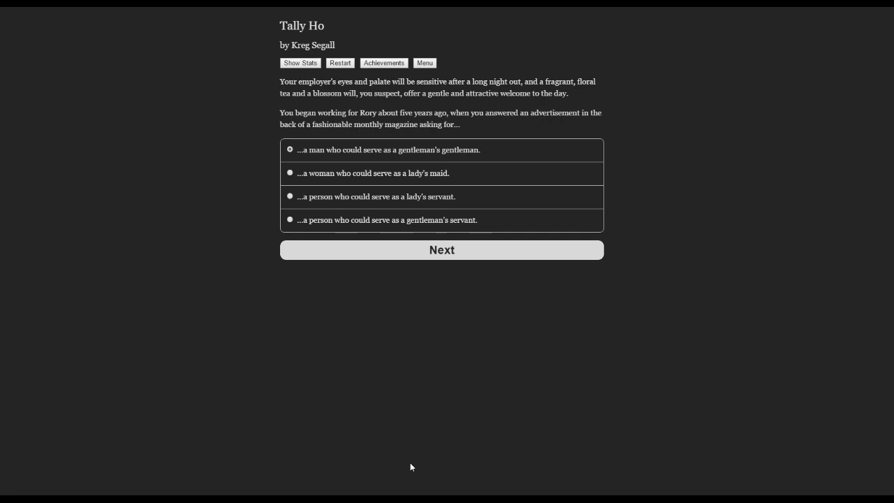
{"action": "mouse_move", "coordinate": [390, 388]}
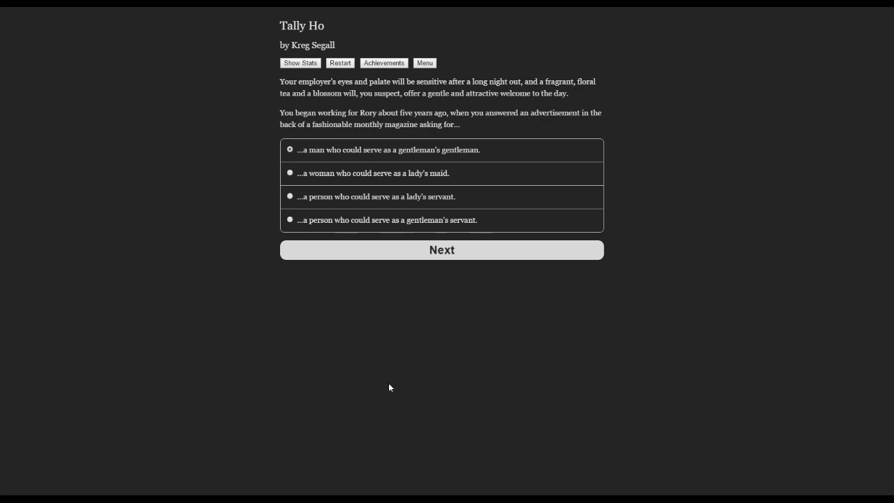
Submit '...a man who could serve as a gentleman's gentleman' as the advertised role.
{"action": "left_click", "coordinate": [442, 250]}
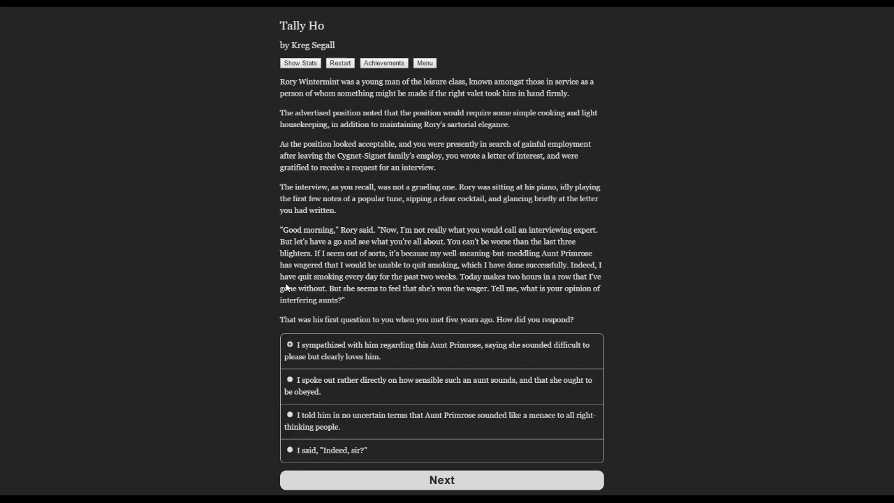
{"action": "mouse_move", "coordinate": [174, 276]}
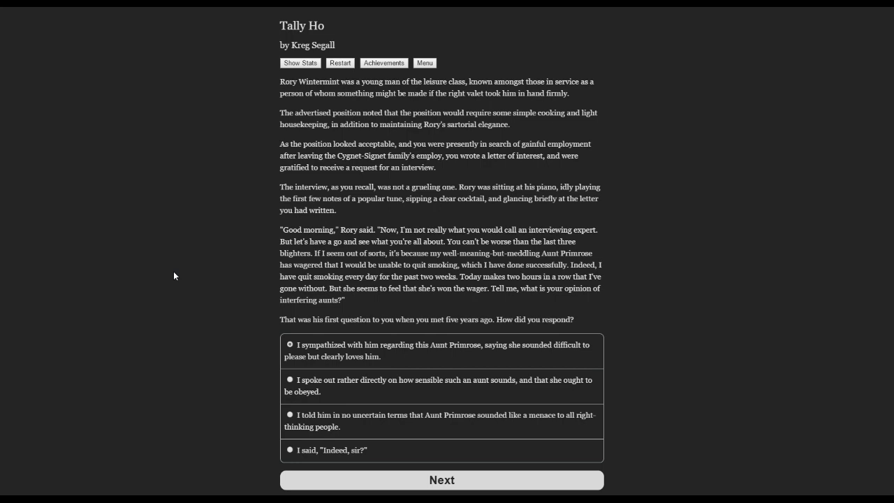
{"action": "mouse_move", "coordinate": [184, 294]}
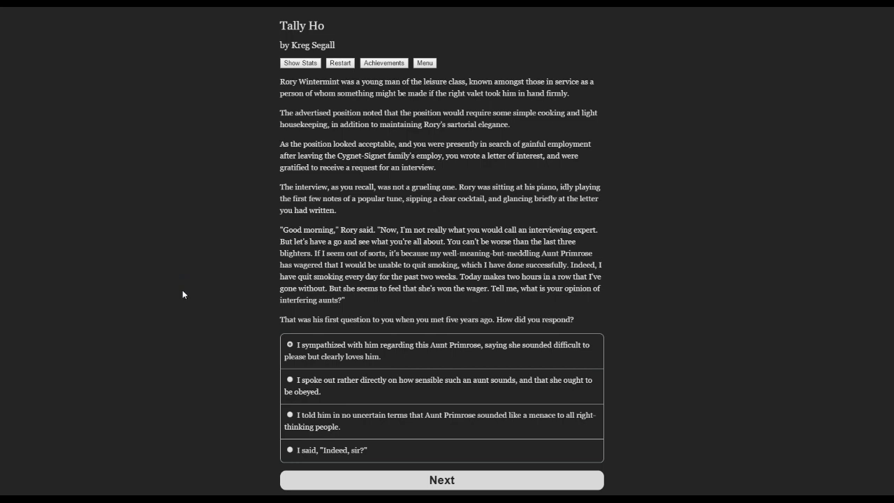
{"action": "mouse_move", "coordinate": [246, 362]}
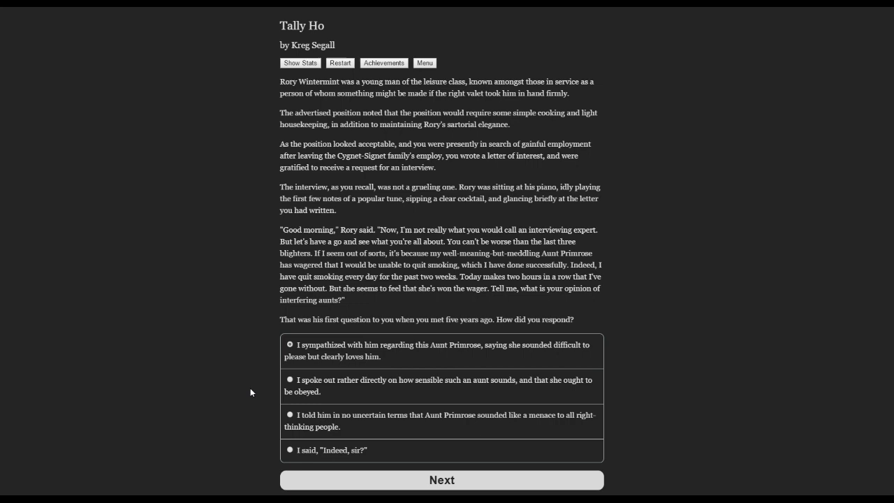
{"action": "mouse_move", "coordinate": [253, 418]}
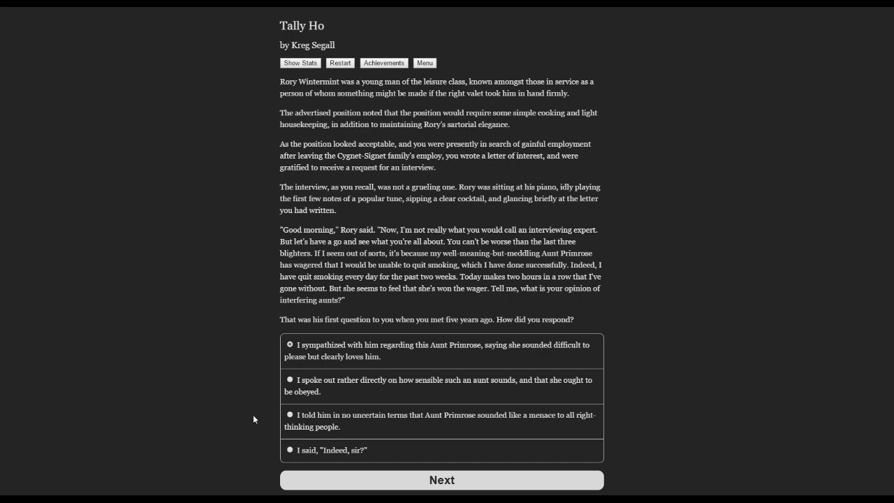
{"action": "mouse_move", "coordinate": [258, 454]}
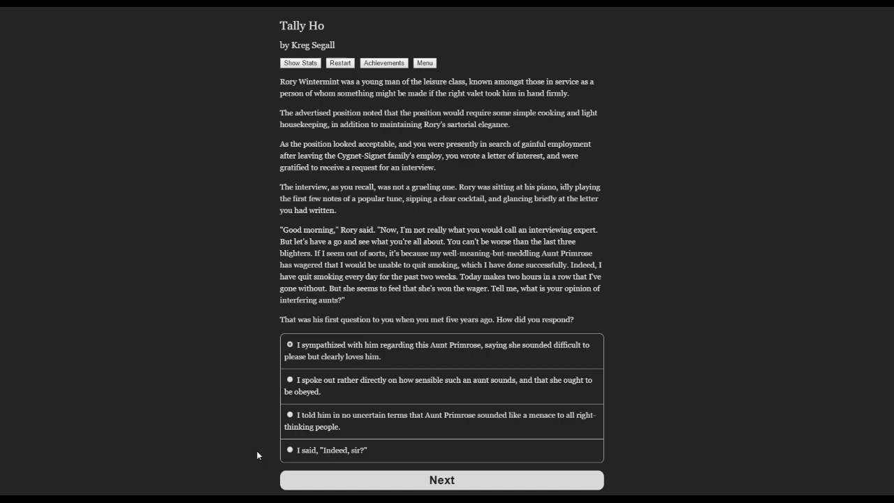
{"action": "mouse_move", "coordinate": [229, 399]}
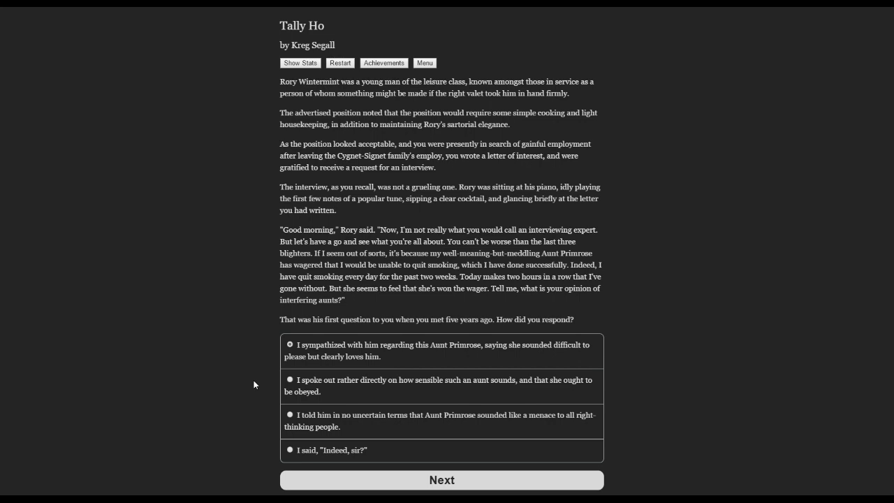
{"action": "mouse_move", "coordinate": [261, 402]}
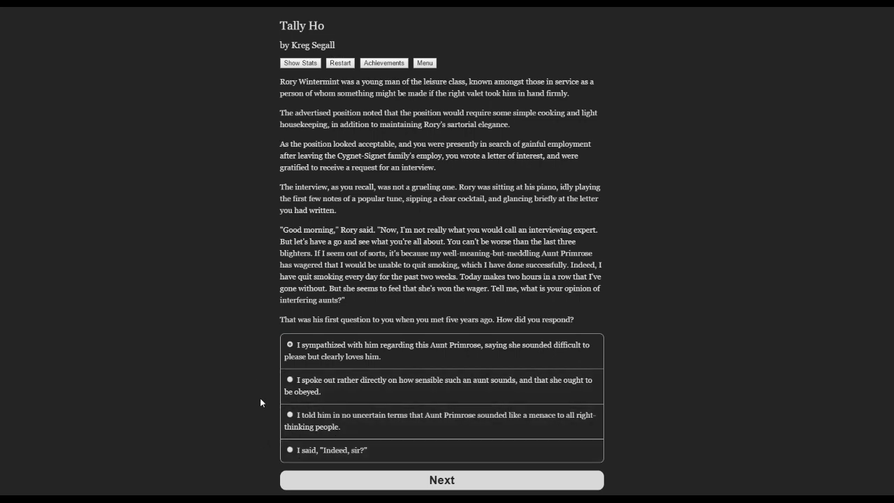
{"action": "mouse_move", "coordinate": [311, 402]}
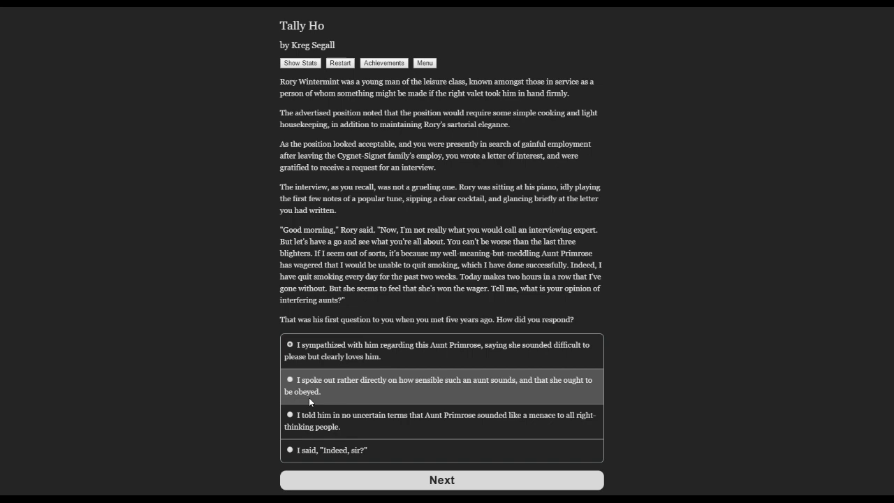
{"action": "mouse_move", "coordinate": [231, 406]}
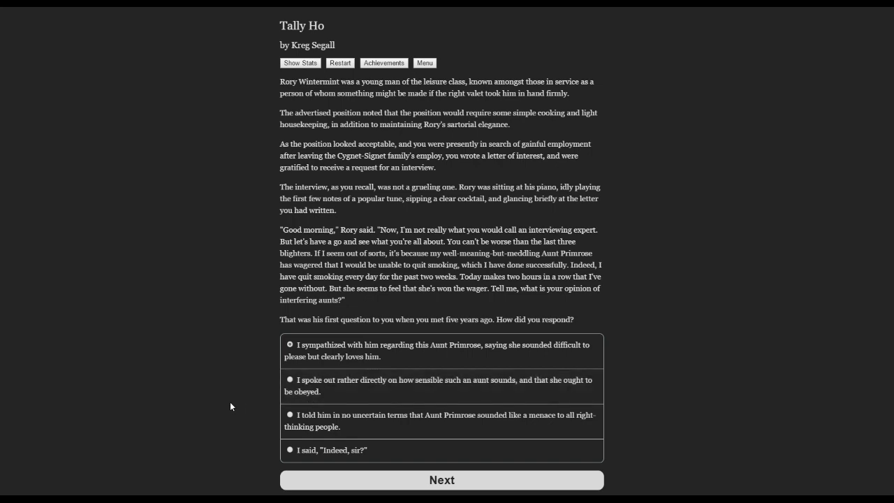
{"action": "mouse_move", "coordinate": [245, 405]}
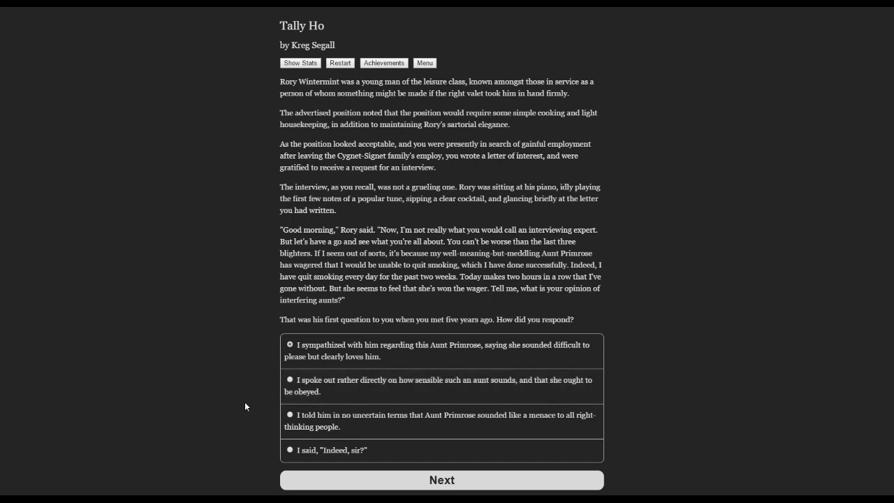
{"action": "mouse_move", "coordinate": [252, 438]}
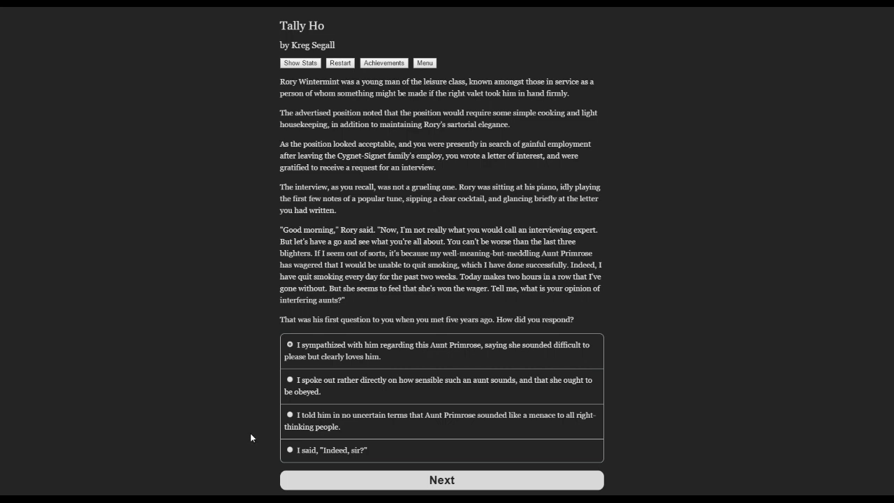
{"action": "mouse_move", "coordinate": [252, 440]}
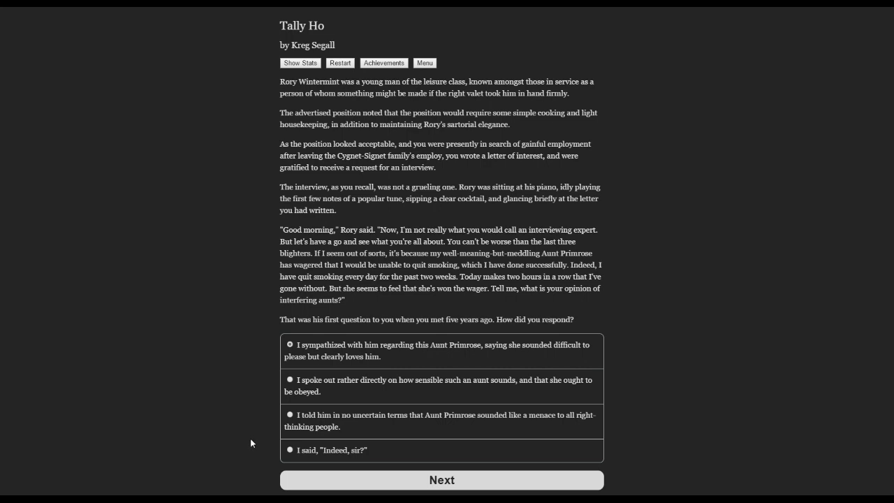
{"action": "mouse_move", "coordinate": [255, 452]}
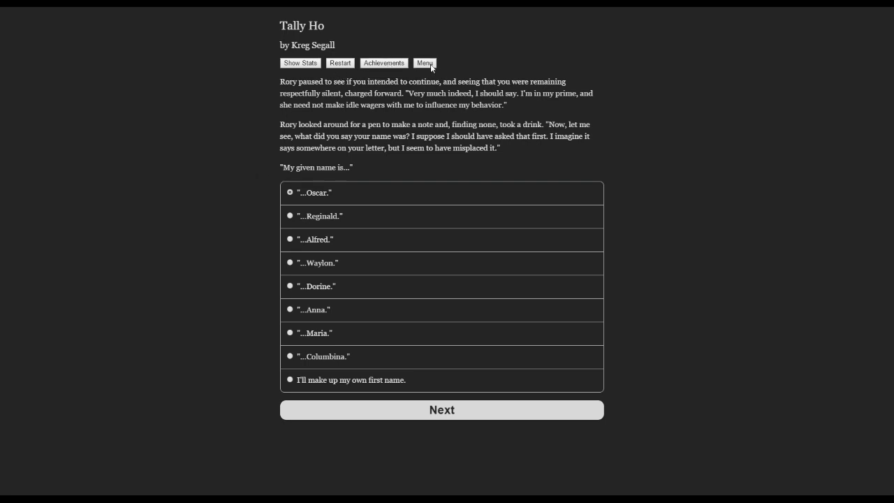
Choose 'Make the text bigger' from the options menu and apply it.
{"action": "left_click", "coordinate": [424, 62]}
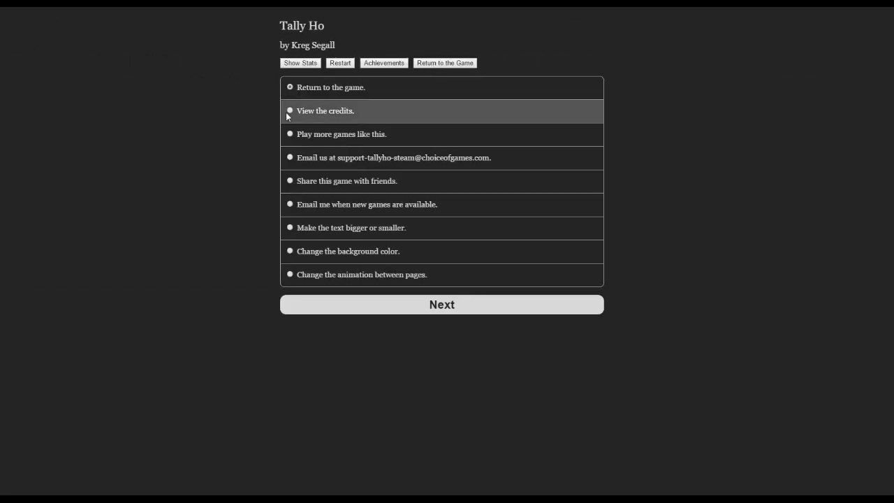
{"action": "mouse_move", "coordinate": [283, 216]}
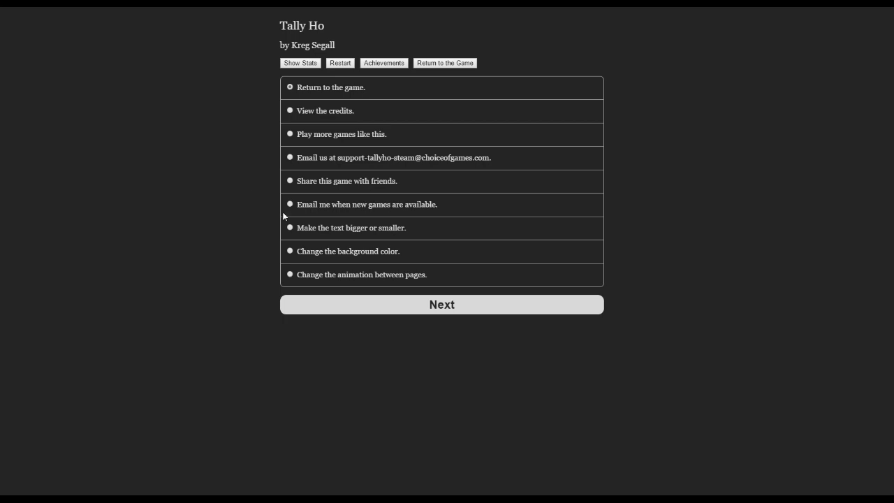
{"action": "left_click", "coordinate": [290, 227]}
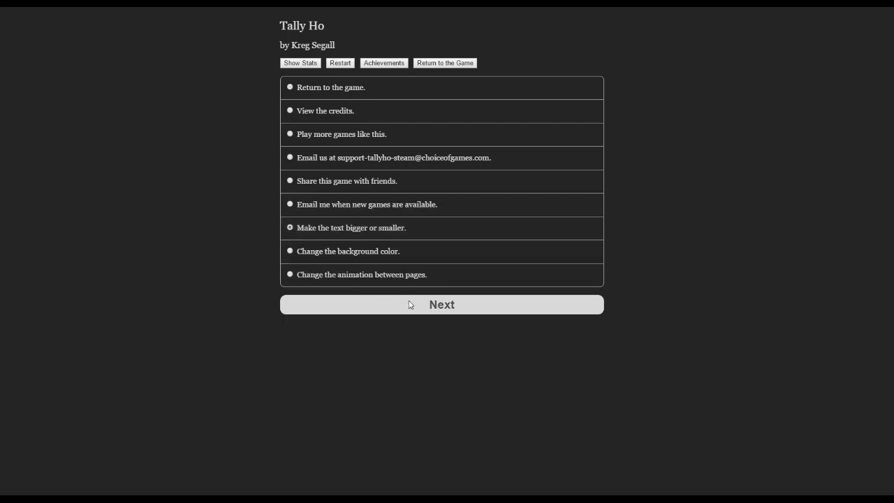
{"action": "left_click", "coordinate": [441, 304]}
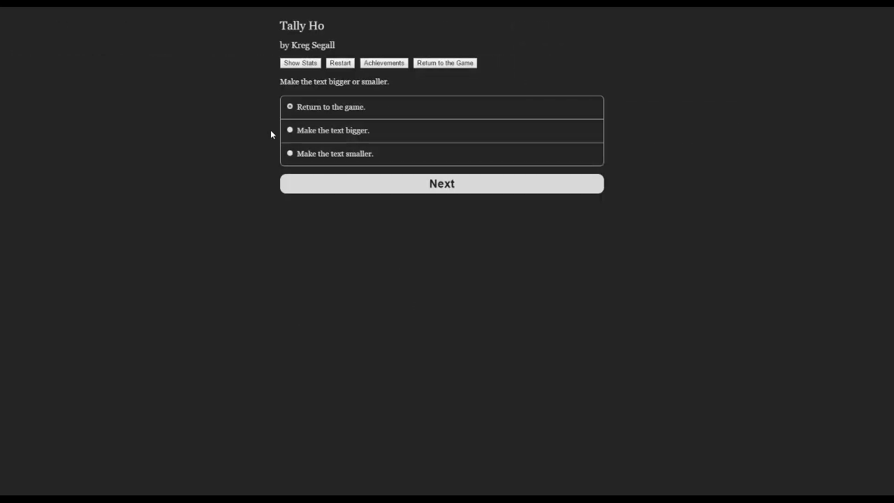
{"action": "left_click", "coordinate": [290, 130]}
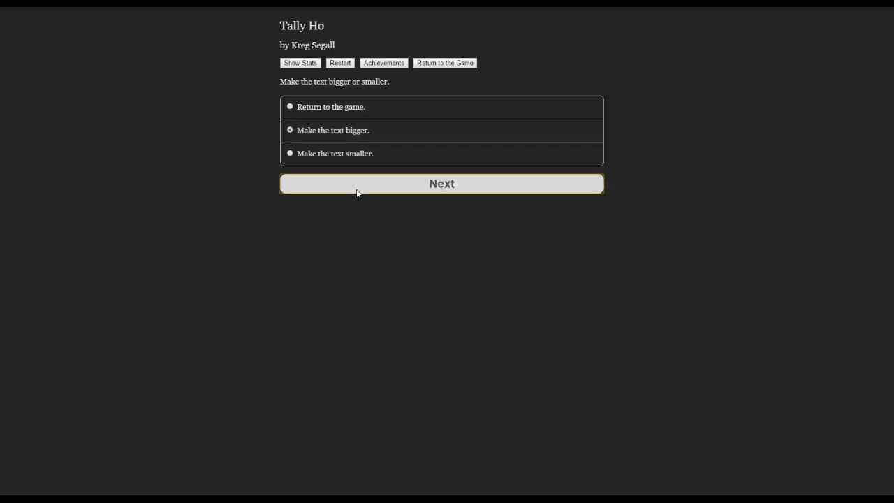
{"action": "left_click", "coordinate": [442, 183]}
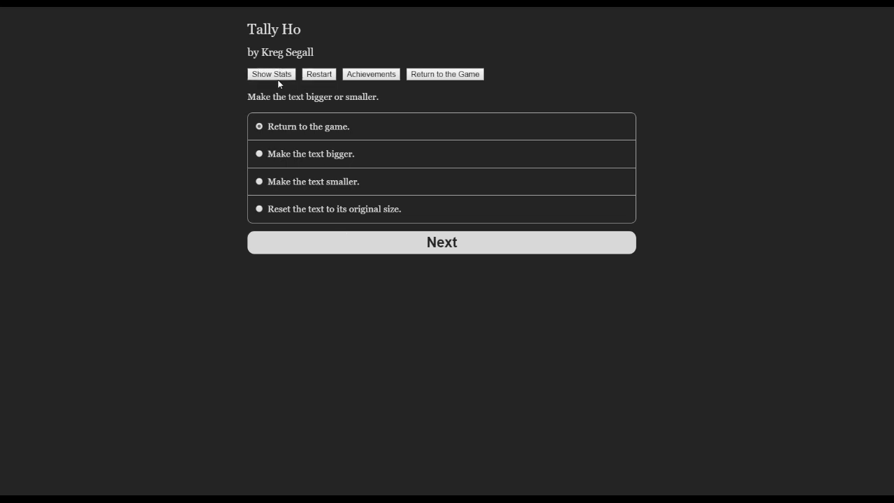
{"action": "mouse_move", "coordinate": [405, 56]}
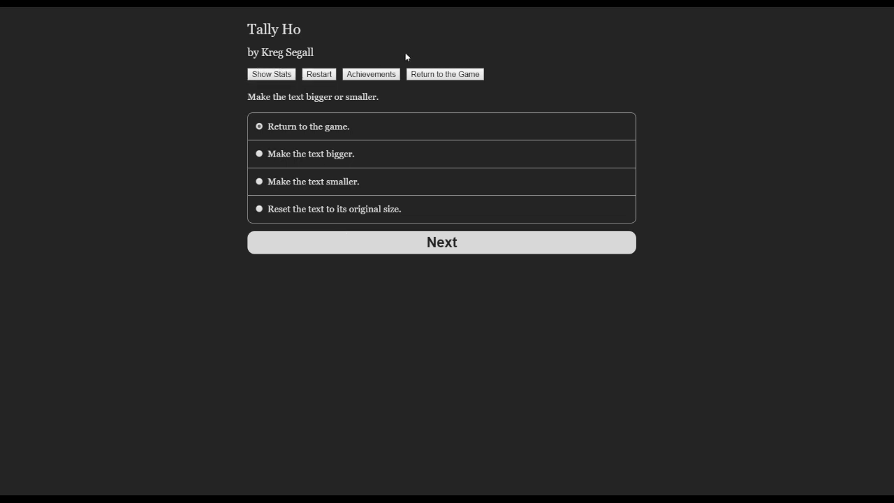
{"action": "mouse_move", "coordinate": [444, 74]}
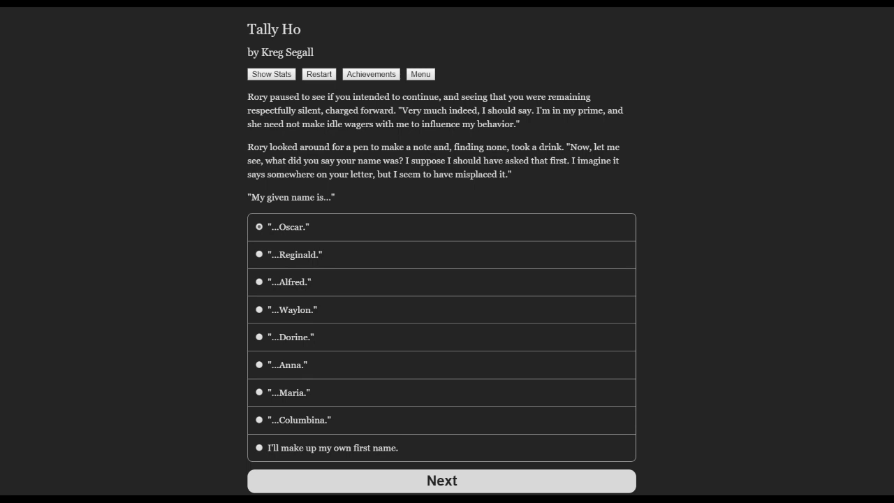
{"action": "mouse_move", "coordinate": [204, 297]}
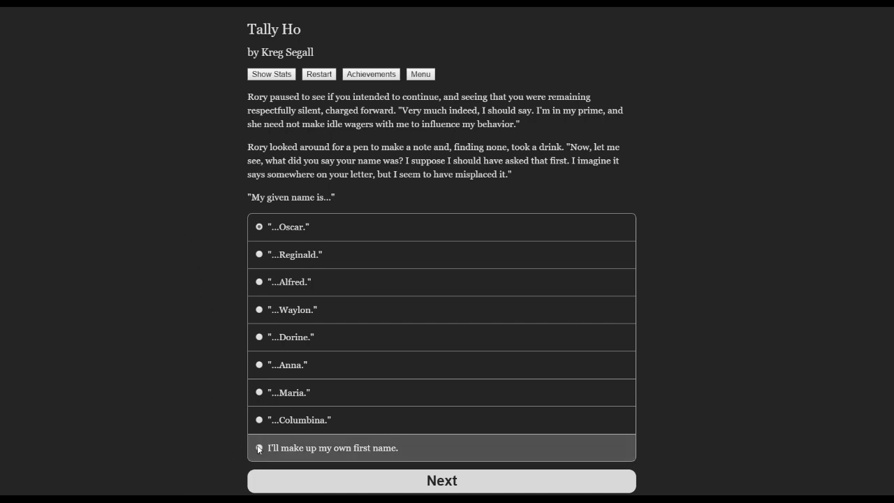
Select 'I'll make up my own first name.' on the given-name question.
{"action": "left_click", "coordinate": [259, 447]}
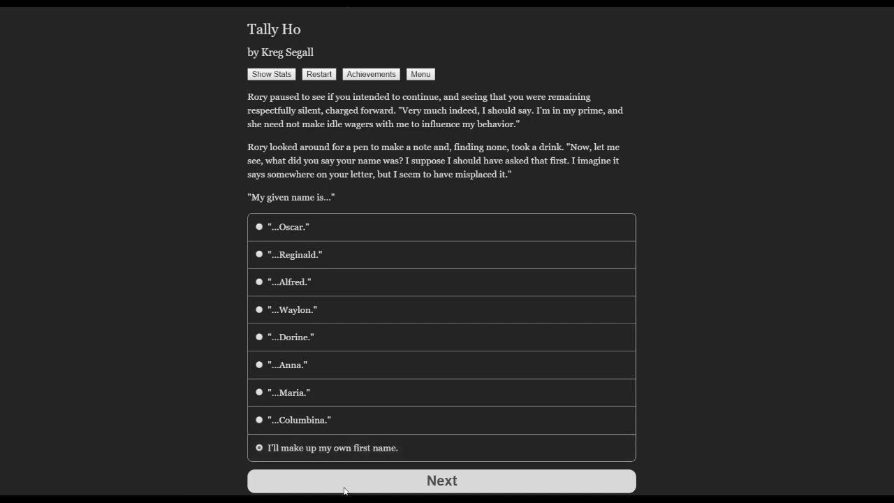
Submit a blank first name, dismiss the warning, and start typing 'Re'.
{"action": "left_click", "coordinate": [441, 481]}
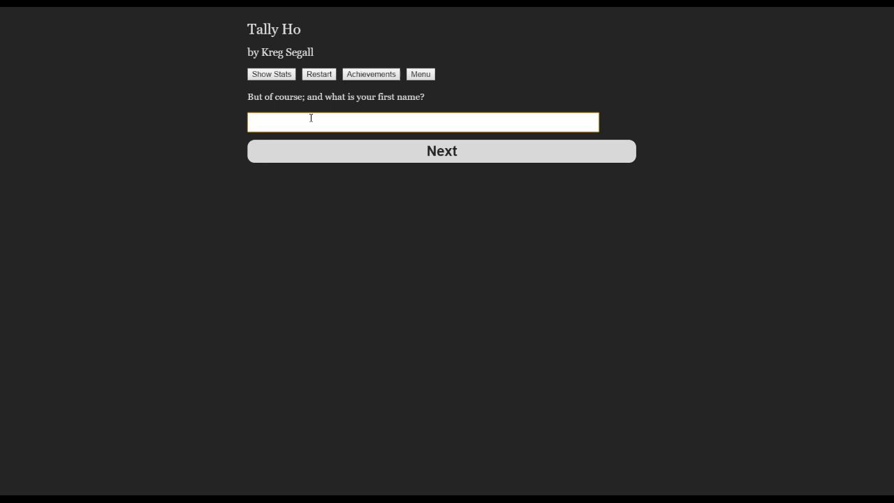
{"action": "type", "text": "J"}
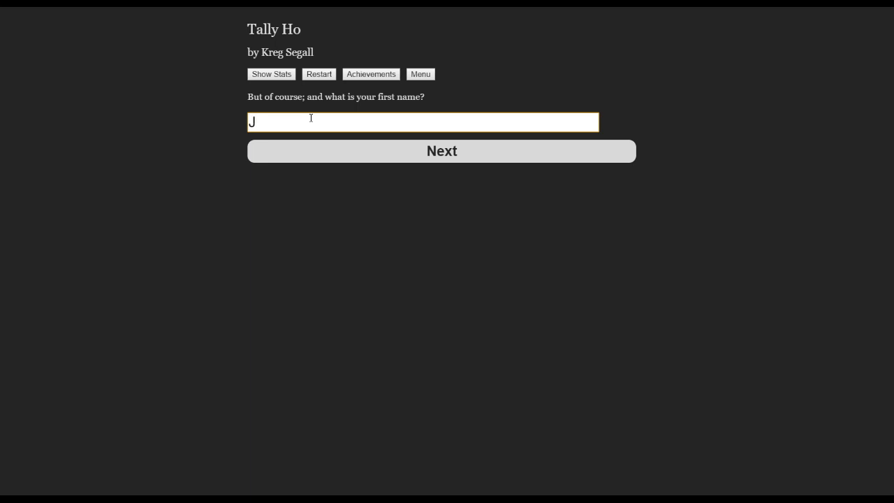
{"action": "key", "text": "Backspace"}
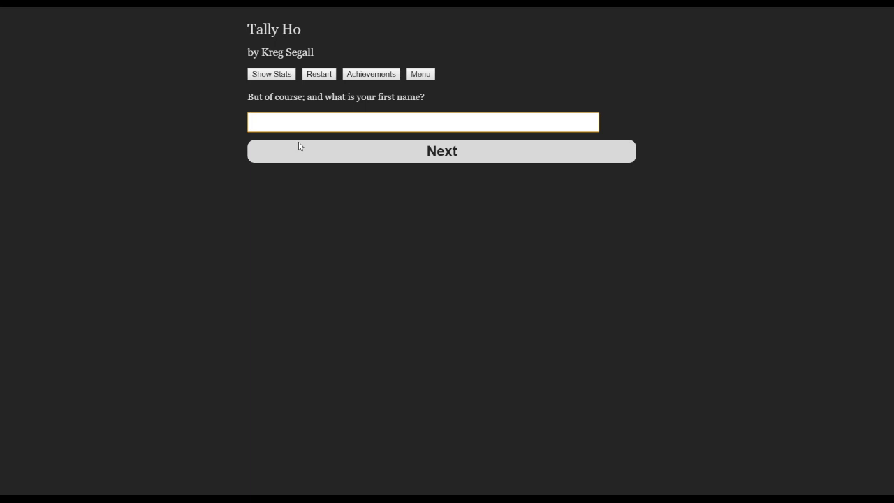
{"action": "left_click", "coordinate": [442, 151]}
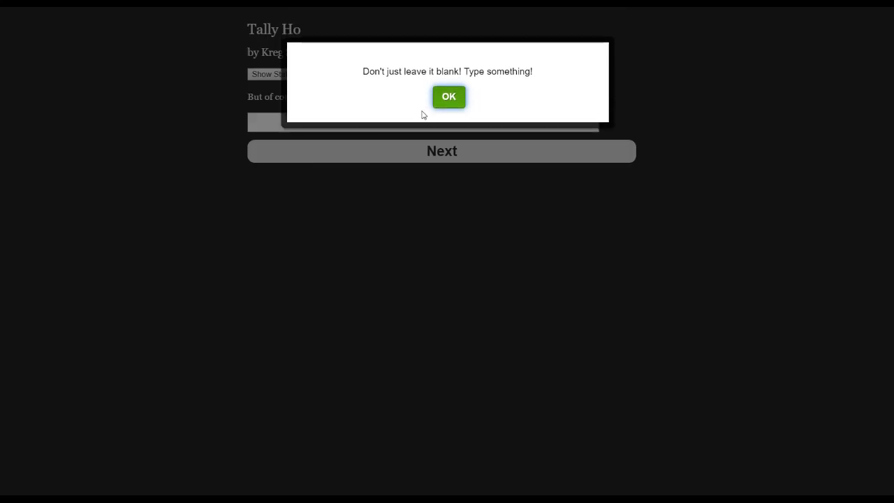
{"action": "left_click", "coordinate": [448, 96]}
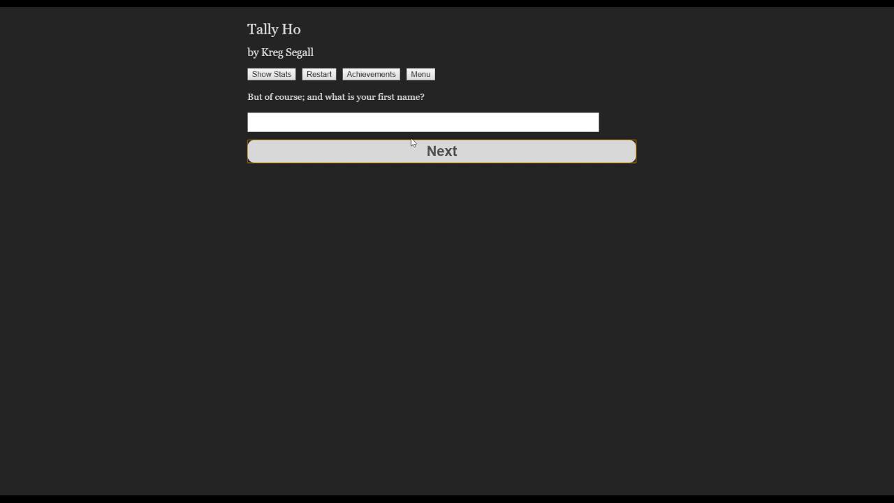
{"action": "type", "text": "Re"}
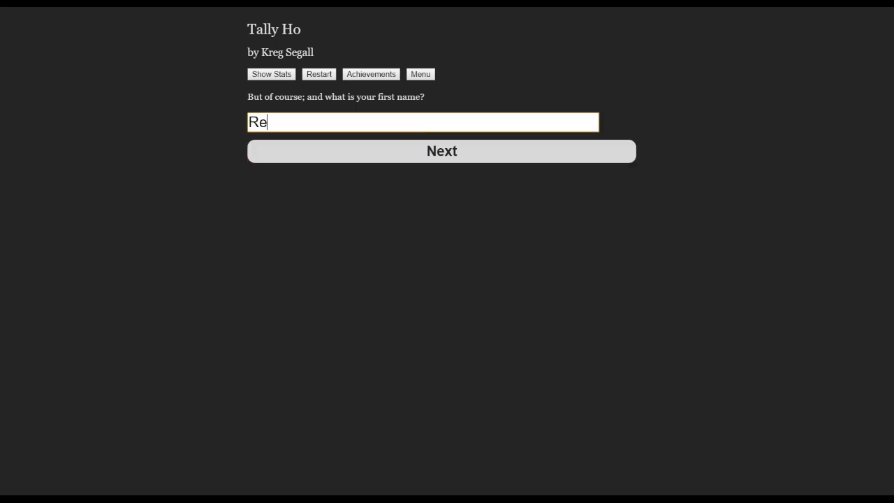
Finish typing Reginald as the first name and submit it.
{"action": "type", "text": "g"}
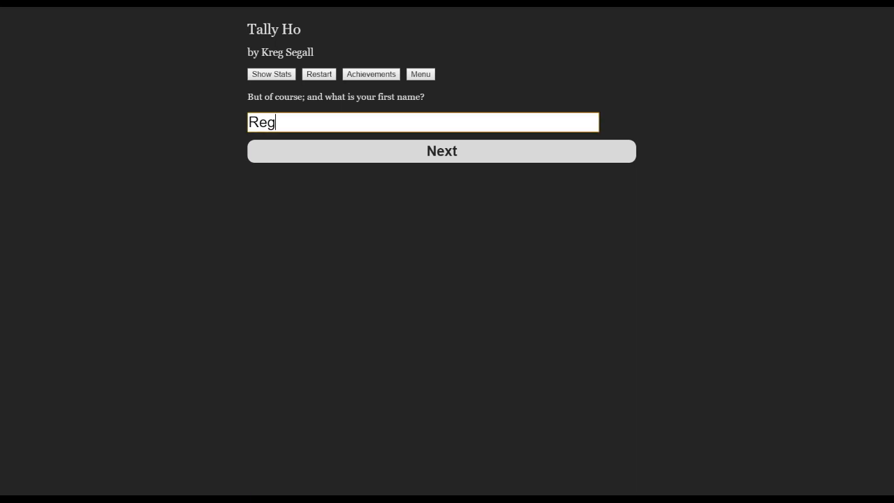
{"action": "type", "text": "inald"}
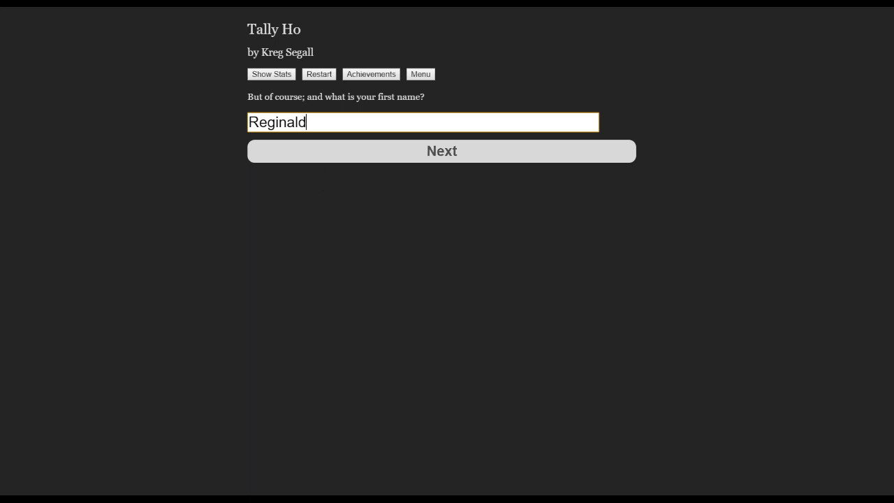
{"action": "left_click", "coordinate": [442, 151]}
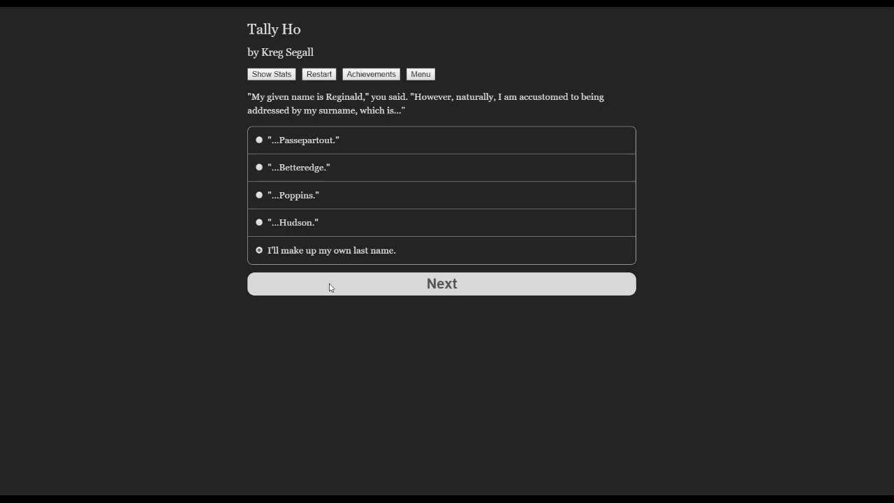
Confirm making up a surname, enter Jeeves and submit it.
{"action": "left_click", "coordinate": [441, 284]}
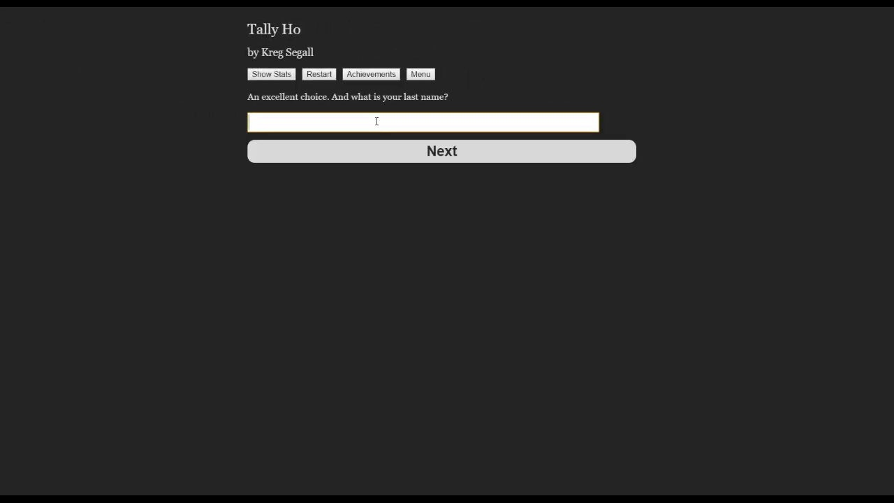
{"action": "type", "text": "Jeev"}
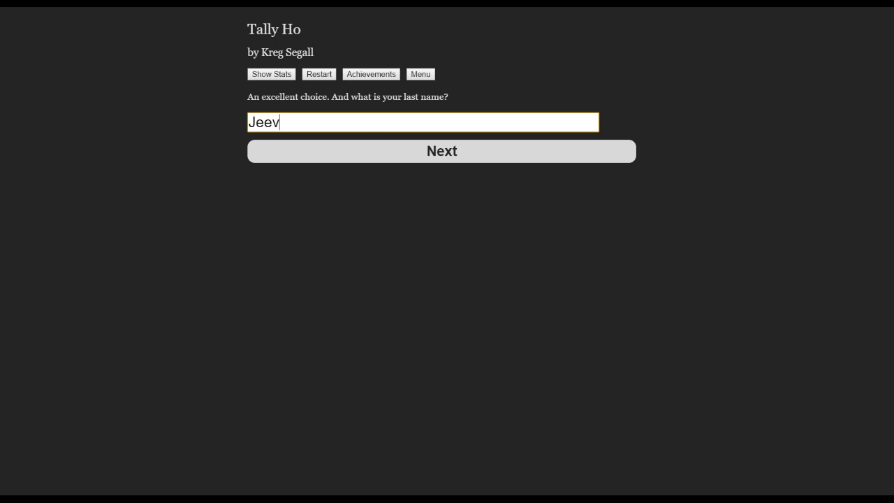
{"action": "type", "text": "es"}
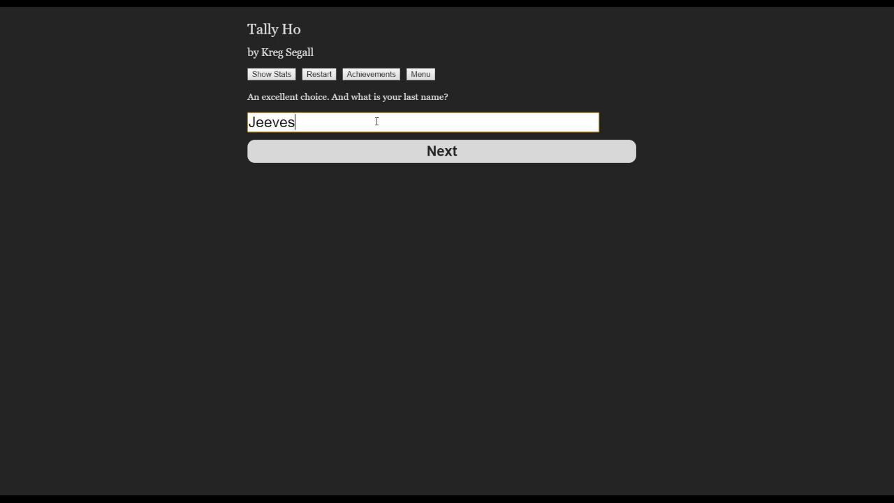
{"action": "mouse_move", "coordinate": [467, 169]}
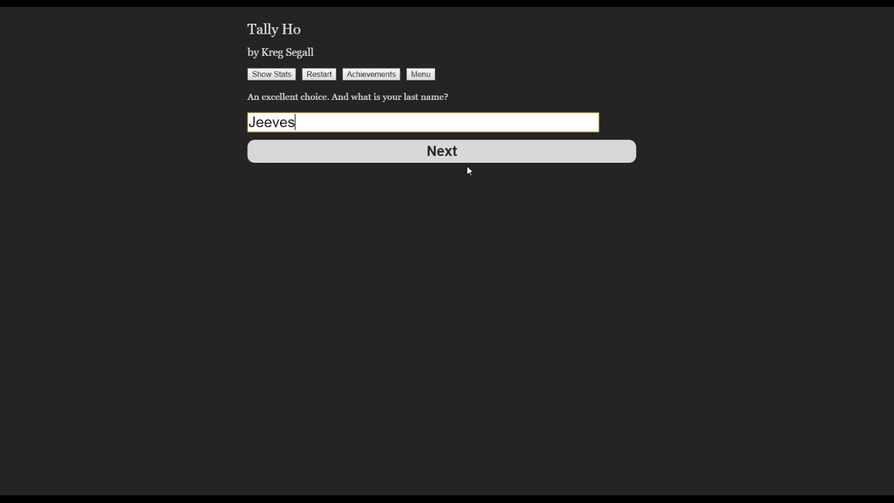
{"action": "left_click", "coordinate": [441, 151]}
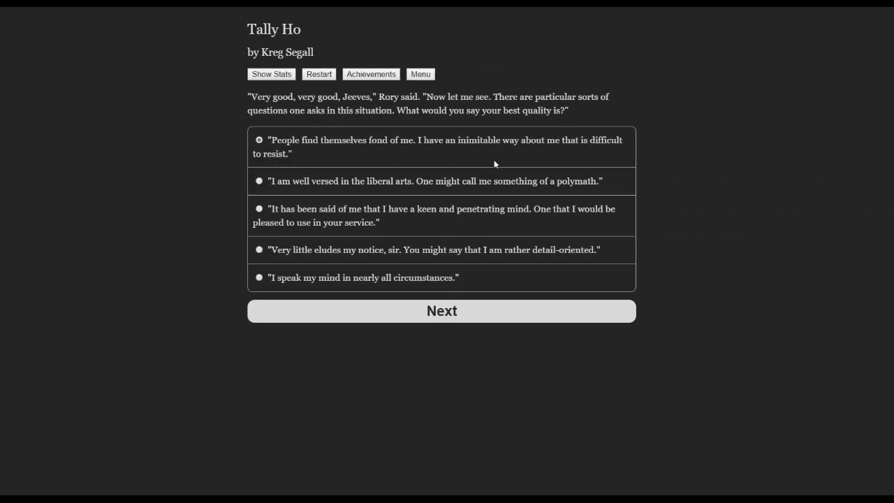
{"action": "mouse_move", "coordinate": [706, 225]}
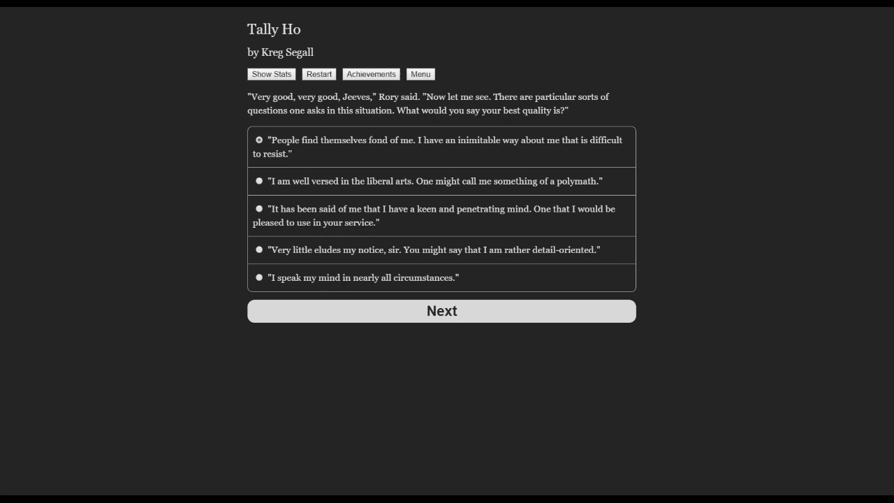
{"action": "mouse_move", "coordinate": [706, 224]}
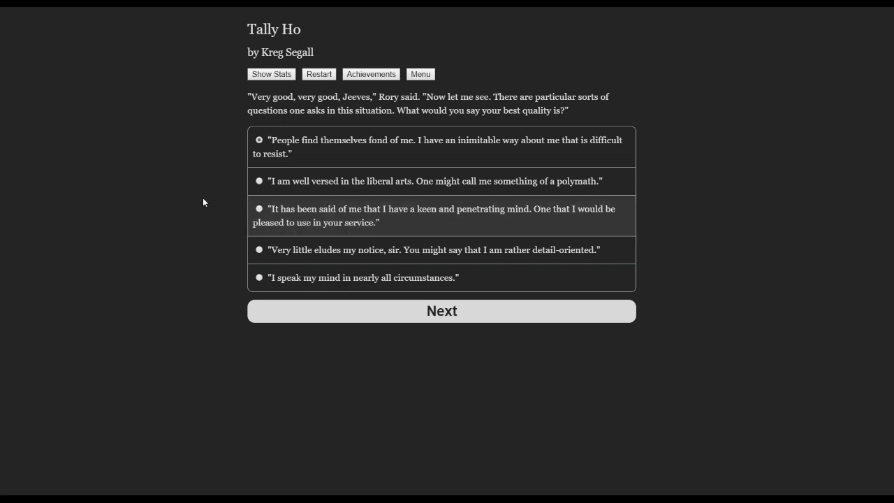
{"action": "mouse_move", "coordinate": [197, 194]}
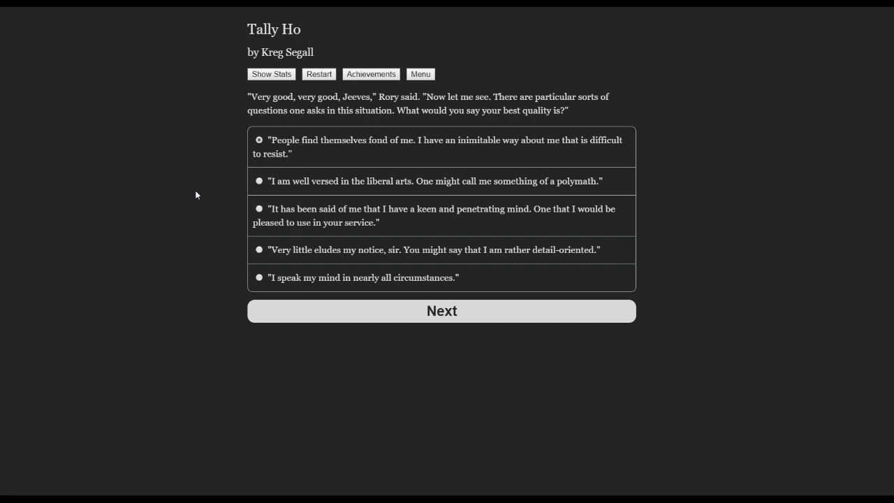
{"action": "mouse_move", "coordinate": [213, 203]}
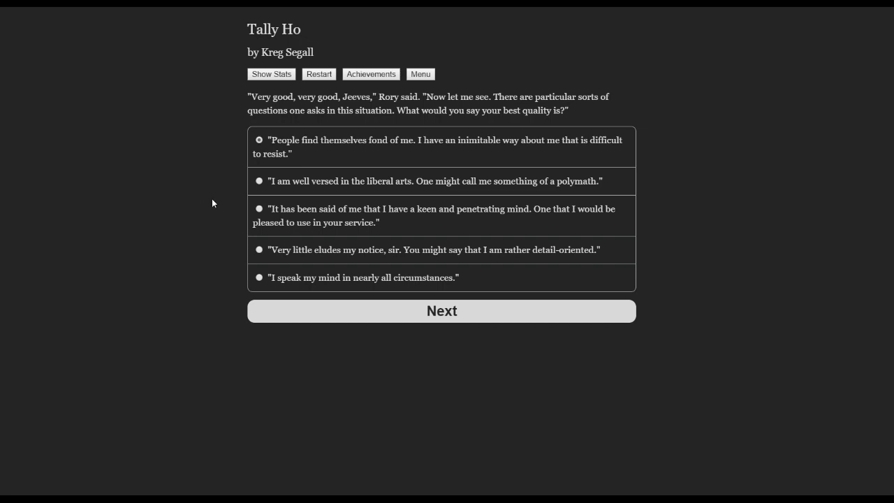
{"action": "mouse_move", "coordinate": [219, 213]}
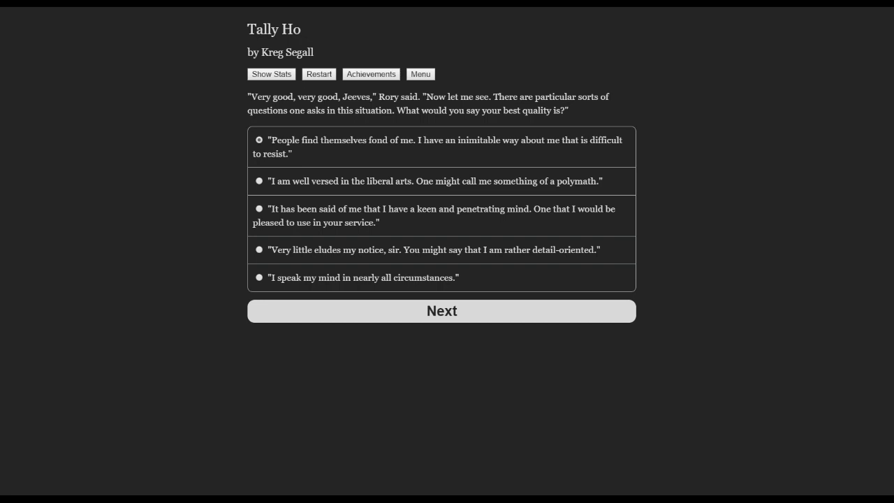
{"action": "mouse_move", "coordinate": [219, 213]}
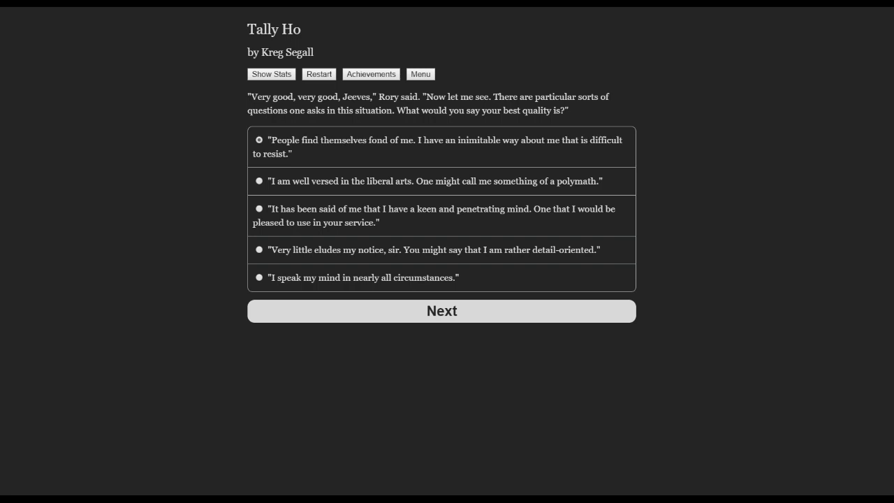
{"action": "mouse_move", "coordinate": [220, 213]}
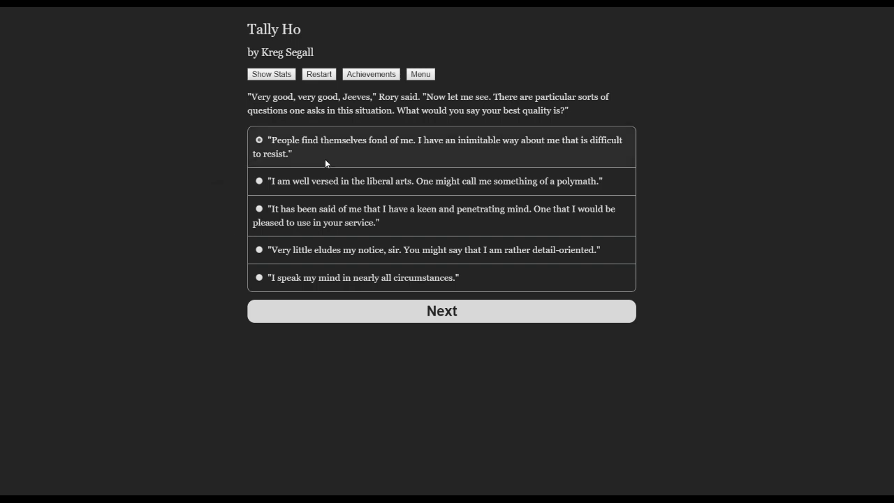
{"action": "mouse_move", "coordinate": [191, 190]}
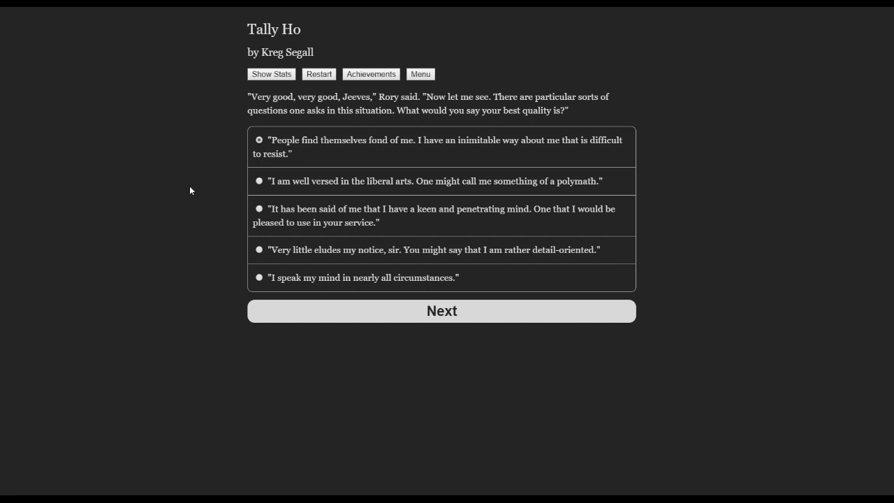
{"action": "mouse_move", "coordinate": [410, 357]}
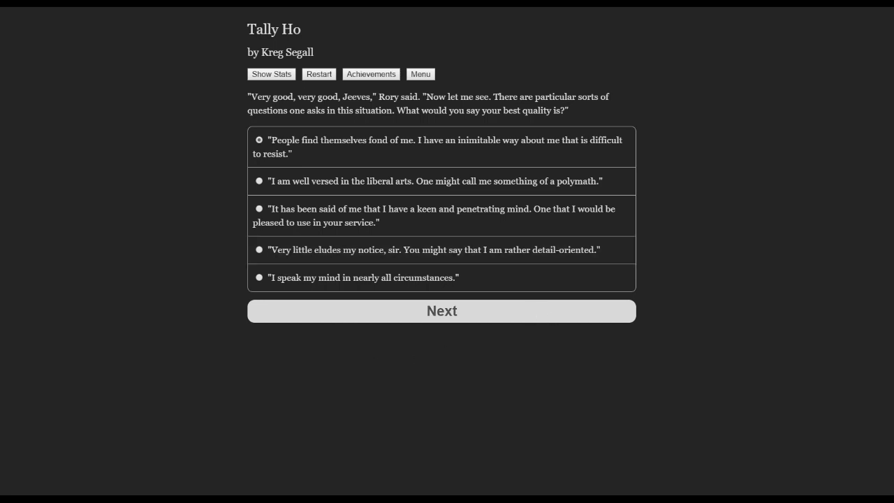
{"action": "mouse_move", "coordinate": [551, 318]}
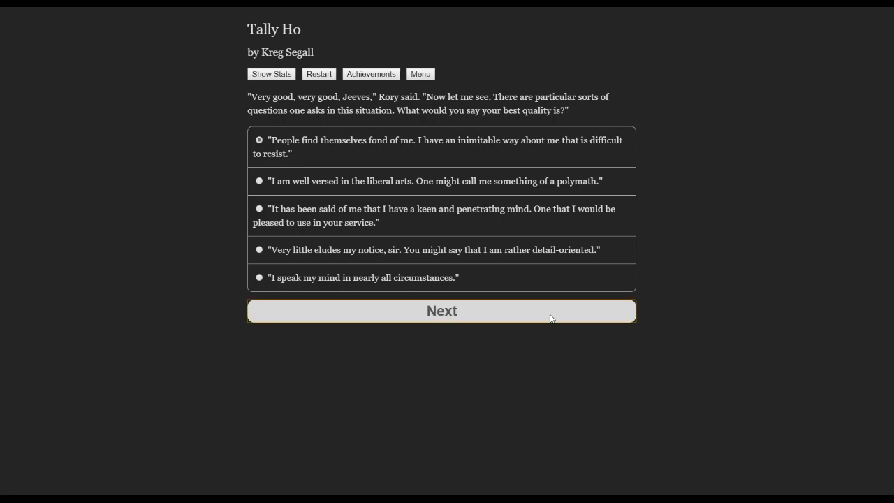
Confirm being found charming, then answer that reluctance to challenge authority is your worst quality.
{"action": "left_click", "coordinate": [441, 310]}
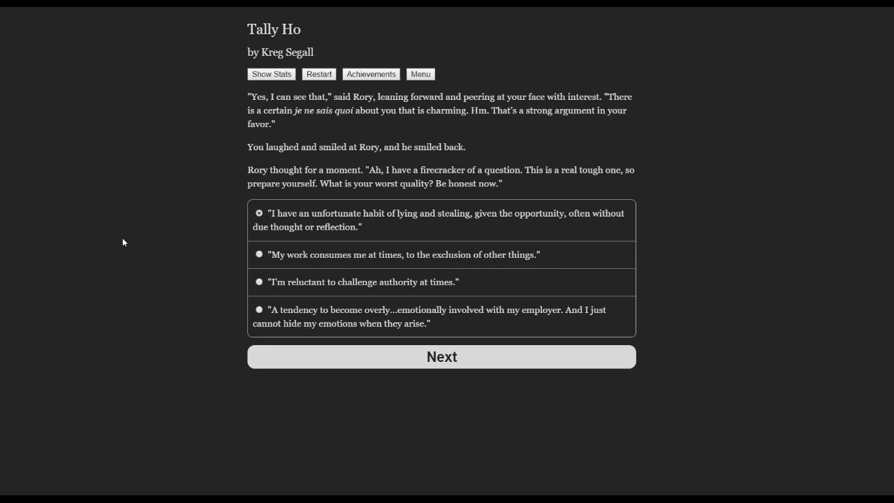
{"action": "mouse_move", "coordinate": [185, 266]}
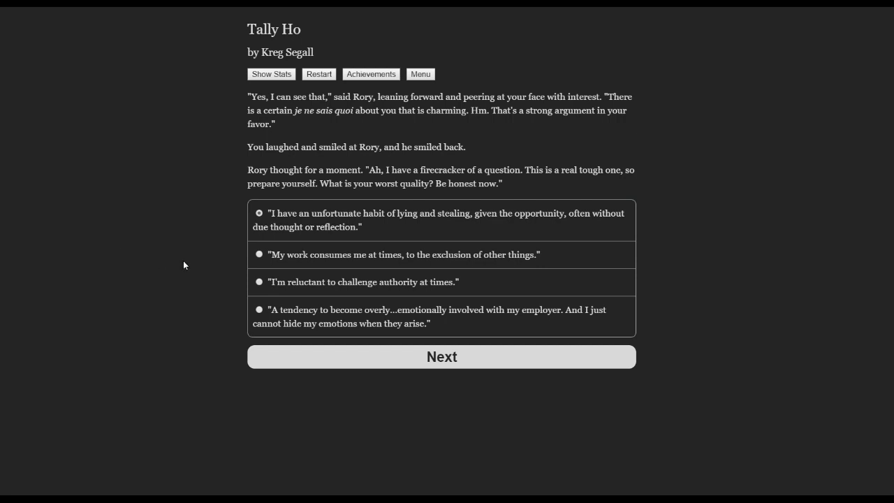
{"action": "mouse_move", "coordinate": [187, 282]}
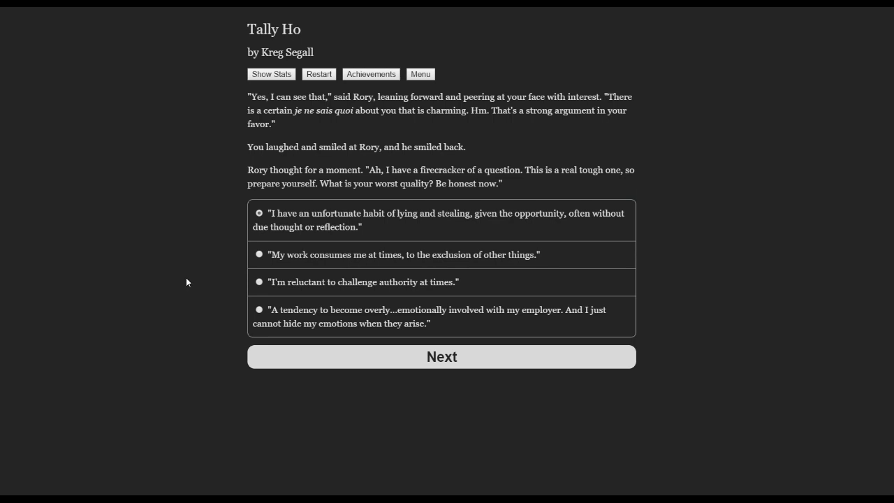
{"action": "mouse_move", "coordinate": [201, 322]}
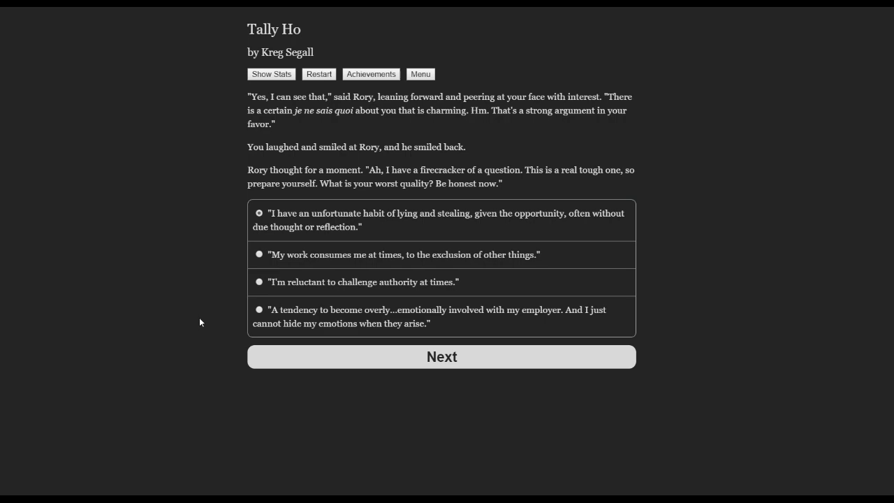
{"action": "left_click", "coordinate": [259, 281]}
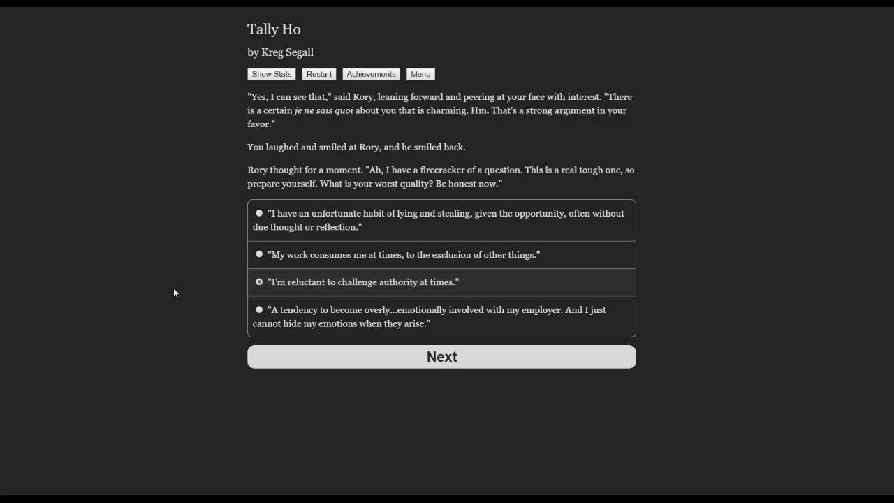
{"action": "left_click", "coordinate": [442, 356]}
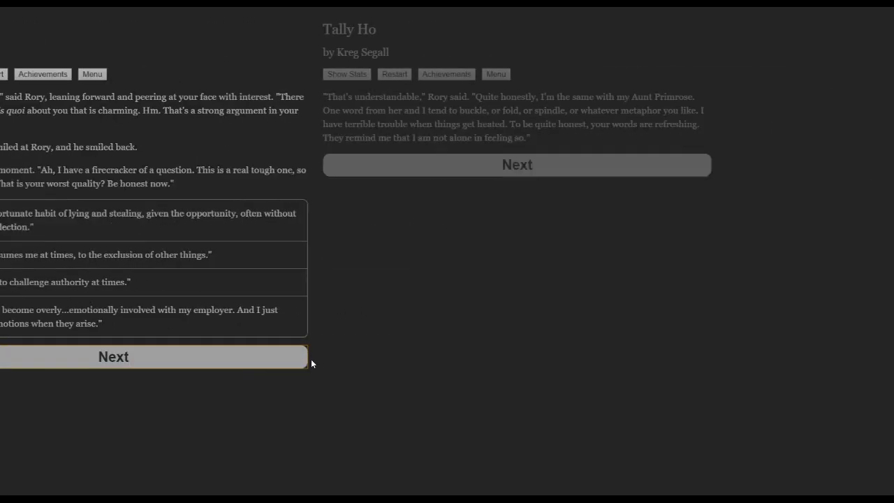
Continue past Rory's Aunt Primrose reply toward the fascinating-hobby question.
{"action": "left_click", "coordinate": [154, 356]}
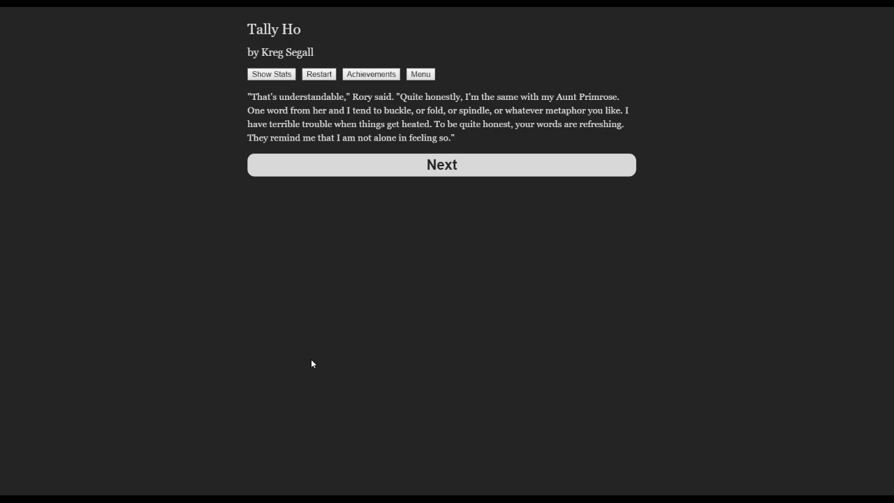
{"action": "left_click", "coordinate": [442, 165]}
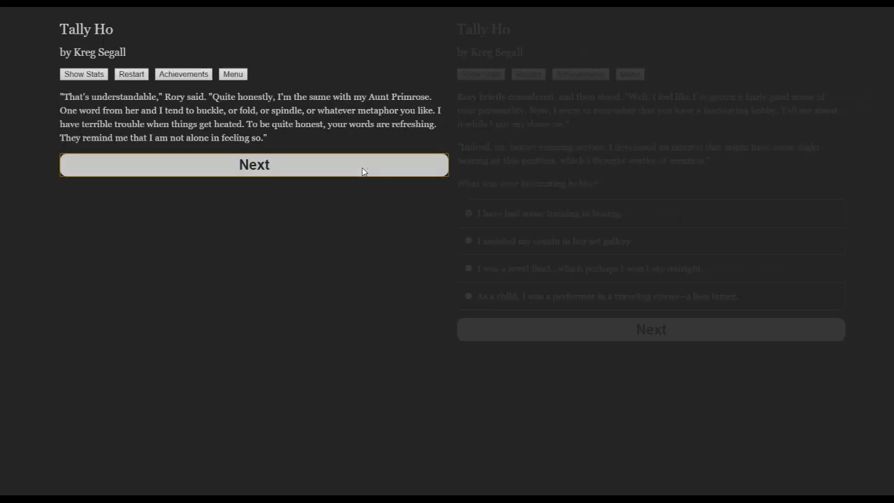
Advance to the fascinating-hobby question with its four answer options shown.
{"action": "left_click", "coordinate": [253, 164]}
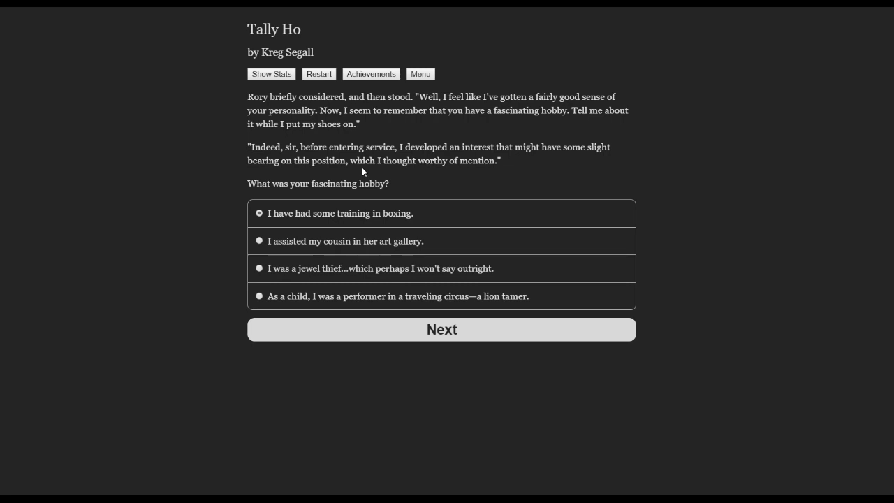
{"action": "mouse_move", "coordinate": [188, 224]}
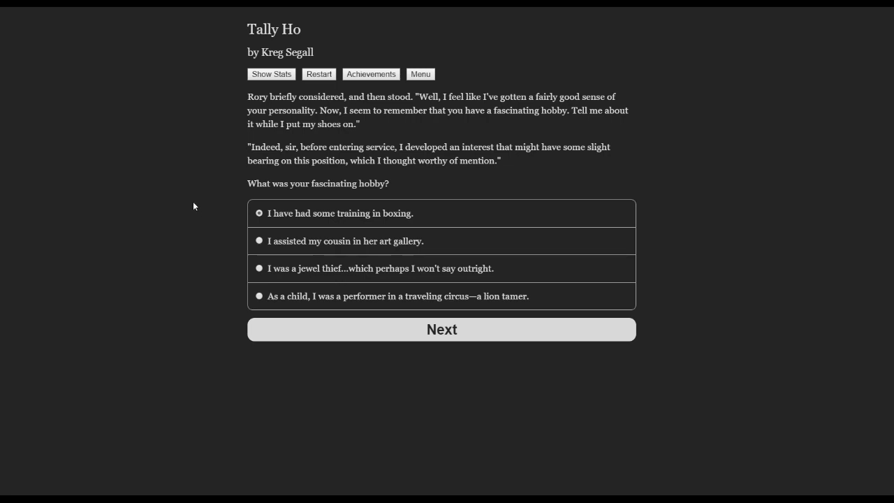
{"action": "mouse_move", "coordinate": [397, 333]}
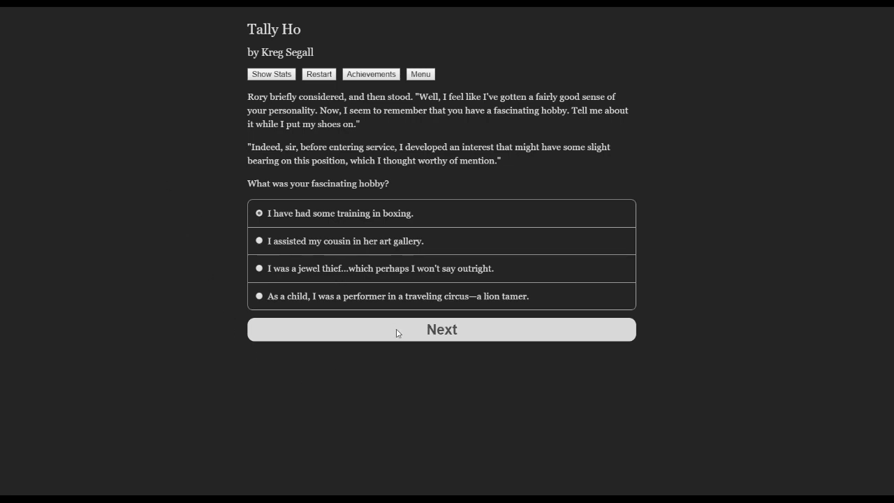
{"action": "mouse_move", "coordinate": [496, 336]}
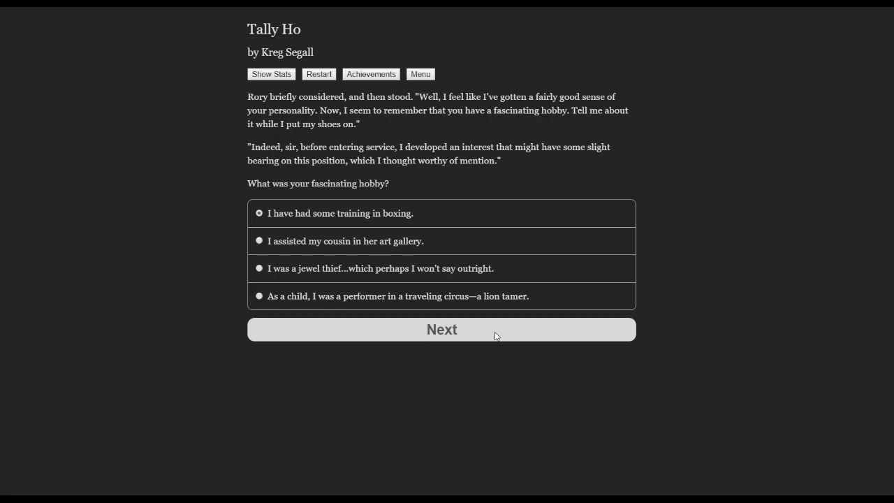
Submit boxing training as the hobby, then answer that Jeeves followed Rory and stopped the cigarette purchase.
{"action": "left_click", "coordinate": [441, 329]}
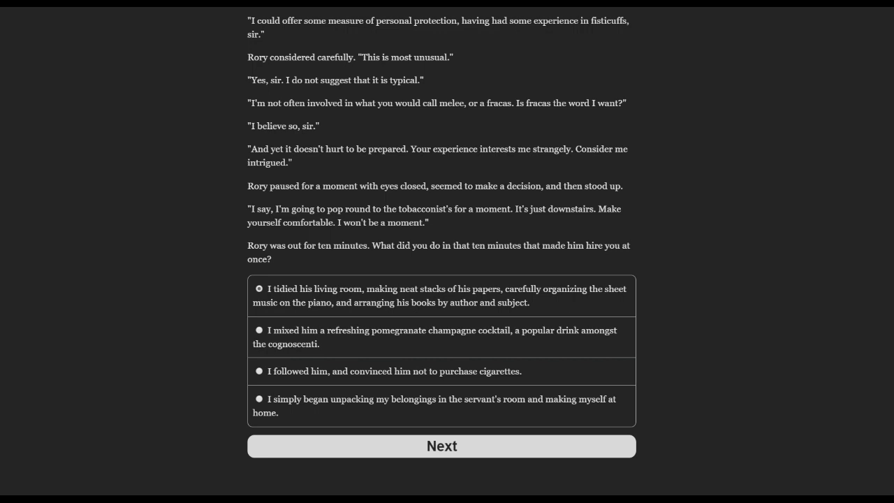
{"action": "mouse_move", "coordinate": [188, 289]}
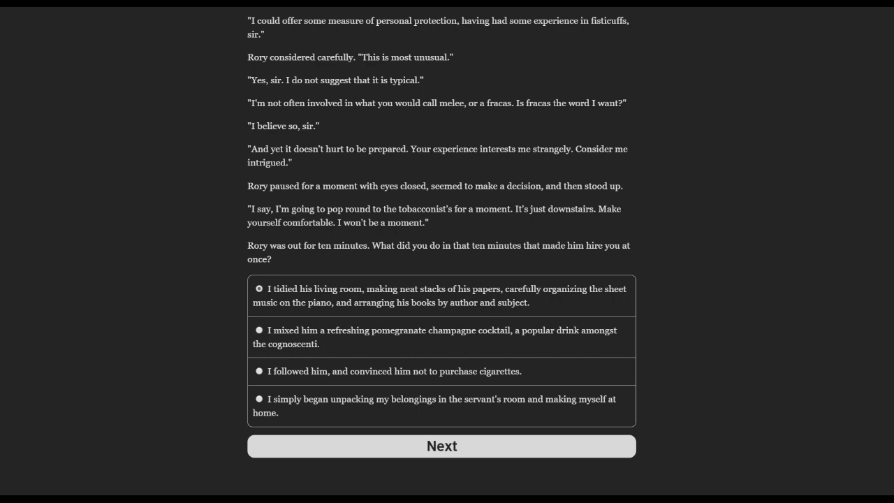
{"action": "mouse_move", "coordinate": [189, 288]}
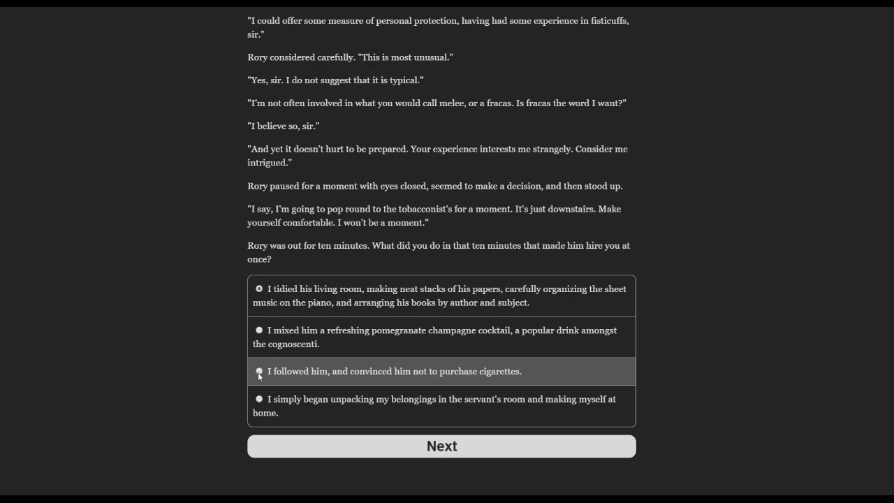
{"action": "left_click", "coordinate": [260, 371]}
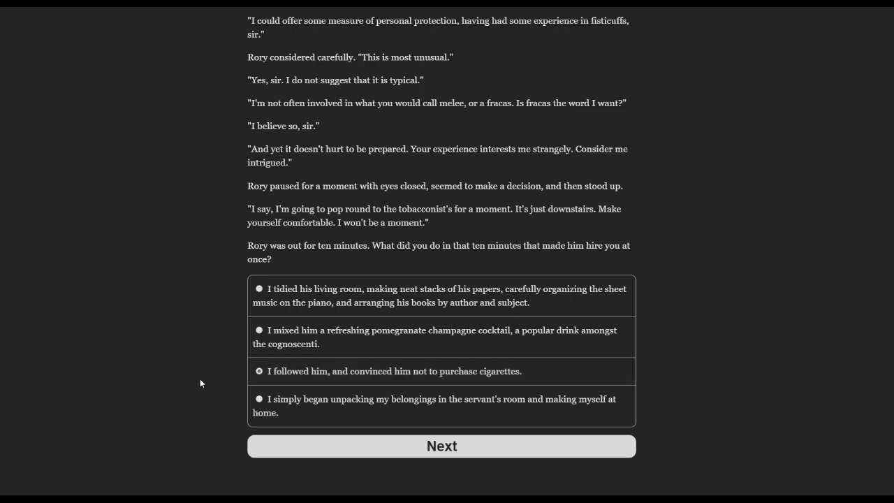
{"action": "mouse_move", "coordinate": [520, 440]}
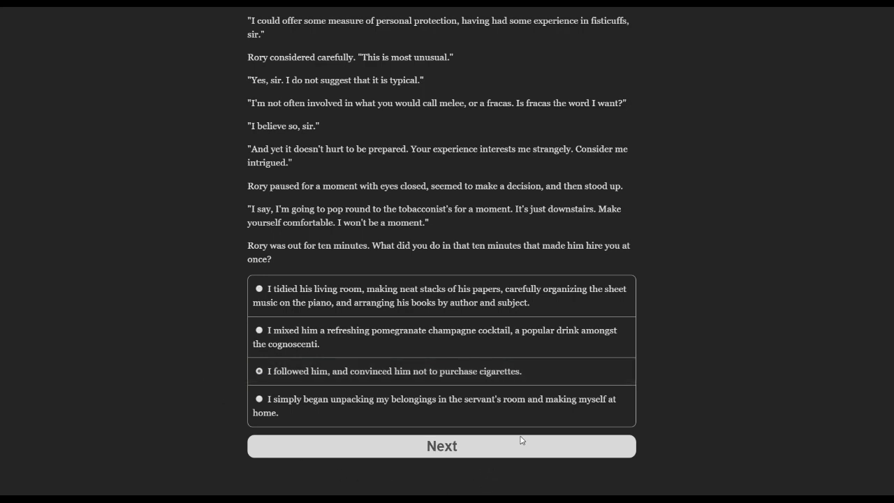
Submit following Rory, then answer that Jeeves inspired his competitive spirit over Aunt Primrose's wager.
{"action": "left_click", "coordinate": [442, 445]}
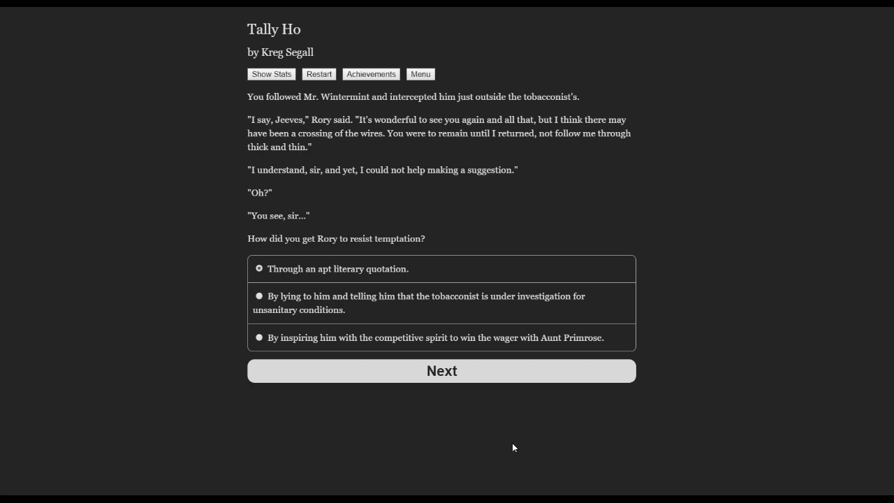
{"action": "mouse_move", "coordinate": [342, 352]}
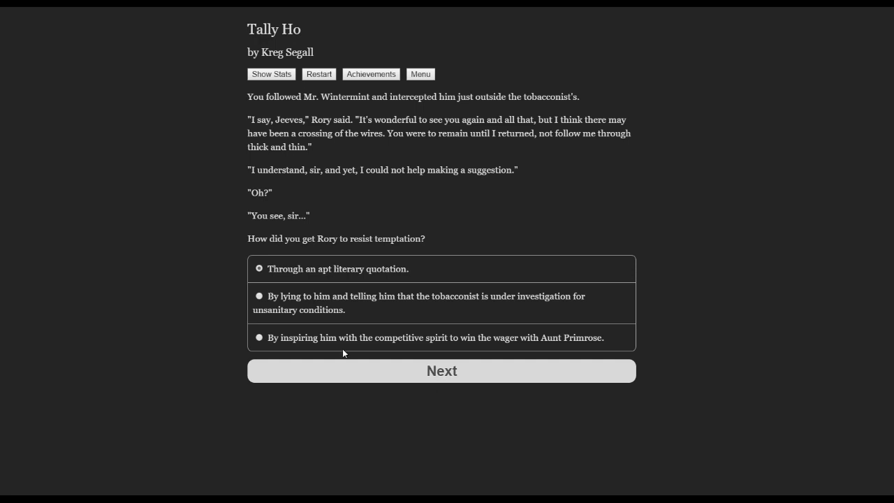
{"action": "mouse_move", "coordinate": [401, 292]}
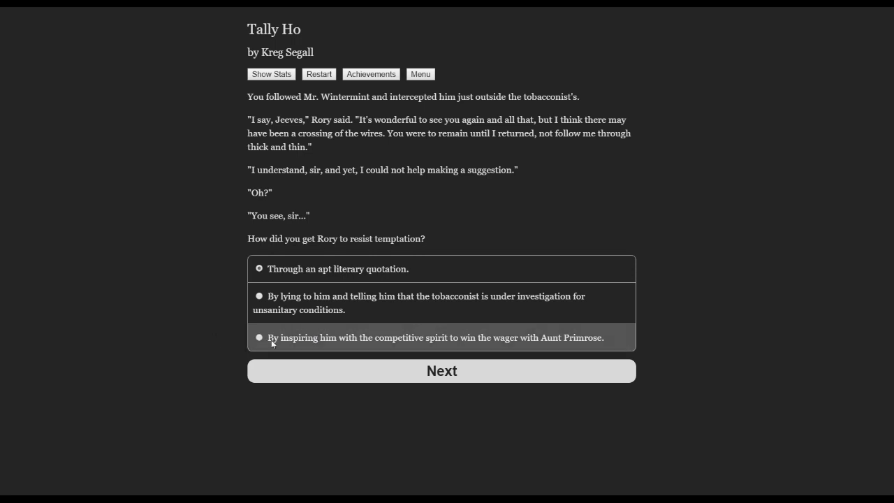
{"action": "mouse_move", "coordinate": [201, 345]}
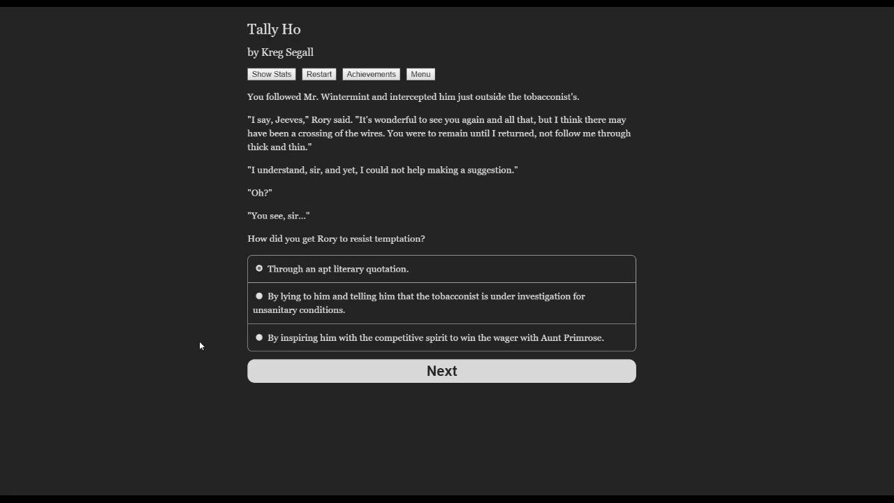
{"action": "left_click", "coordinate": [259, 337]}
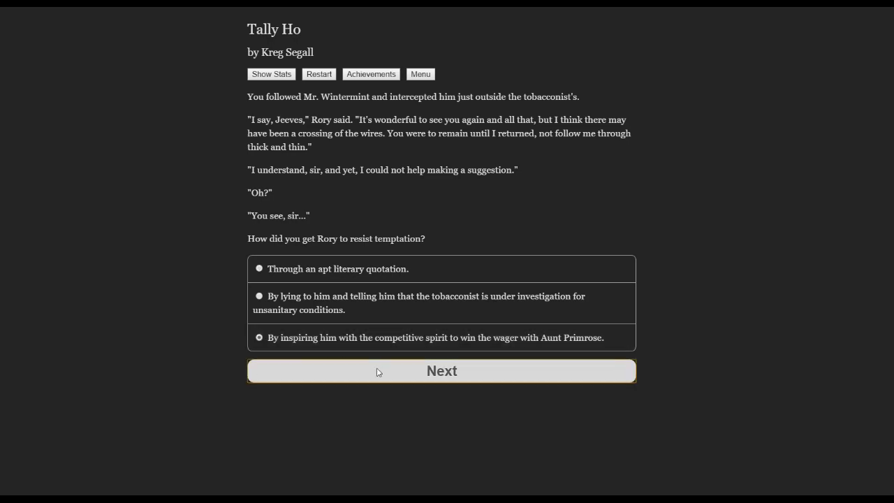
{"action": "left_click", "coordinate": [441, 370]}
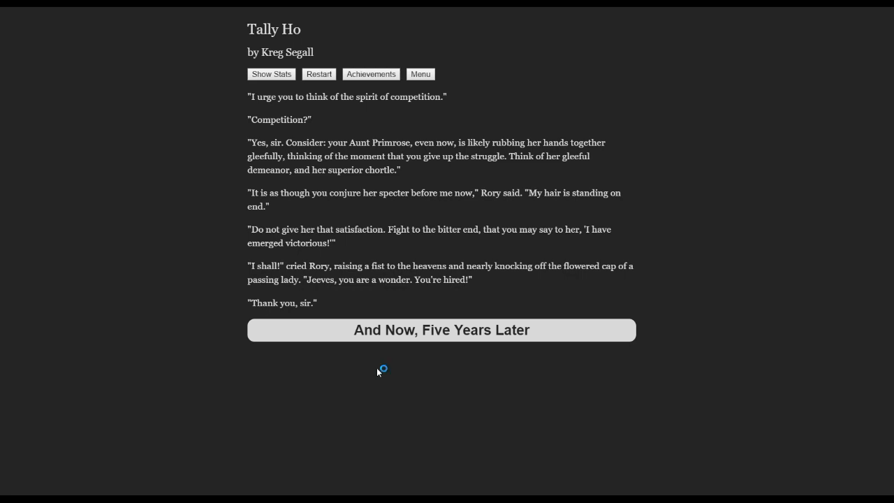
{"action": "mouse_move", "coordinate": [377, 371]}
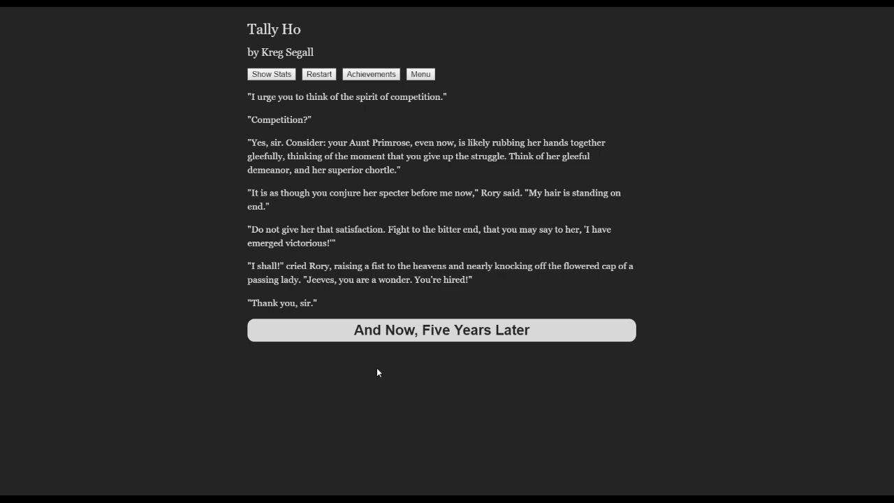
{"action": "mouse_move", "coordinate": [337, 339]}
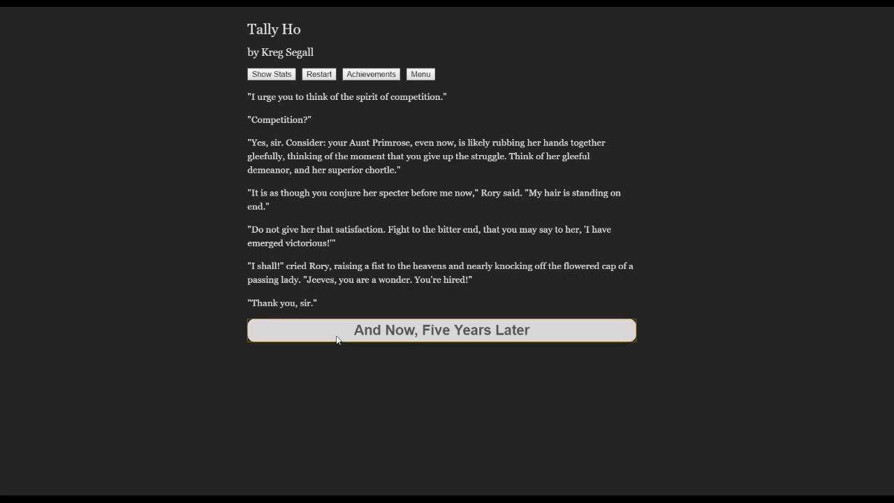
{"action": "left_click", "coordinate": [442, 329]}
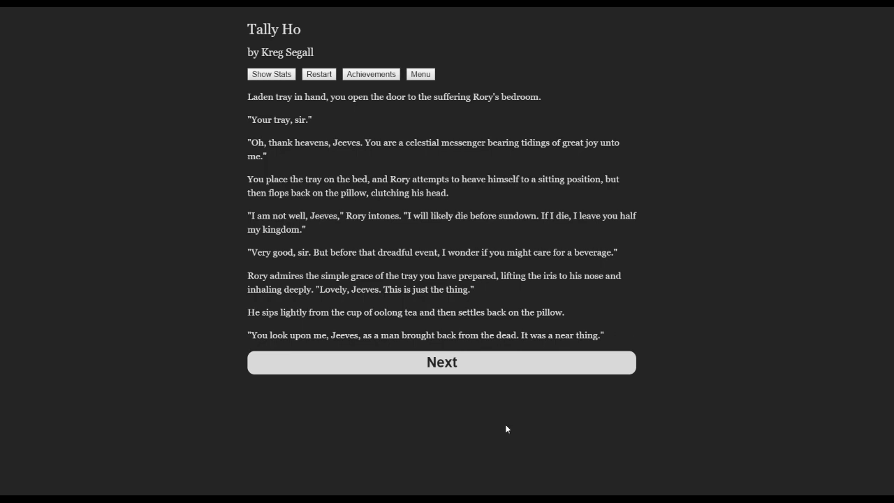
{"action": "mouse_move", "coordinate": [557, 481]}
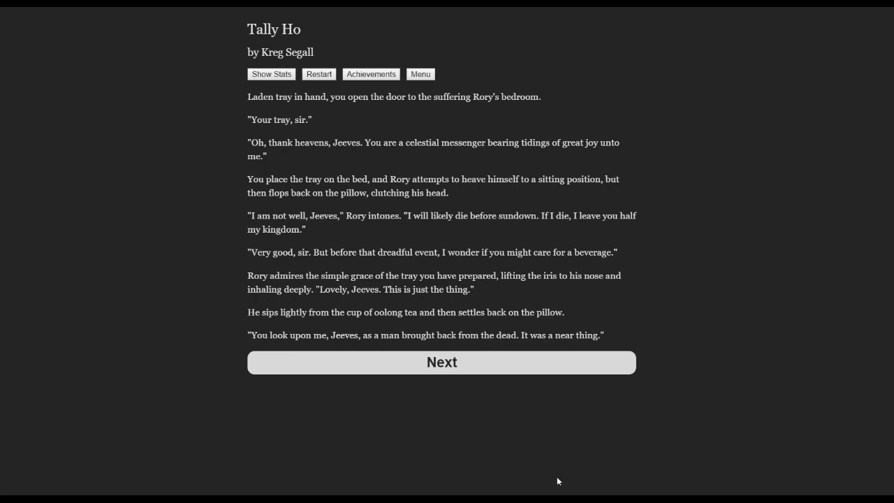
{"action": "mouse_move", "coordinate": [626, 419]}
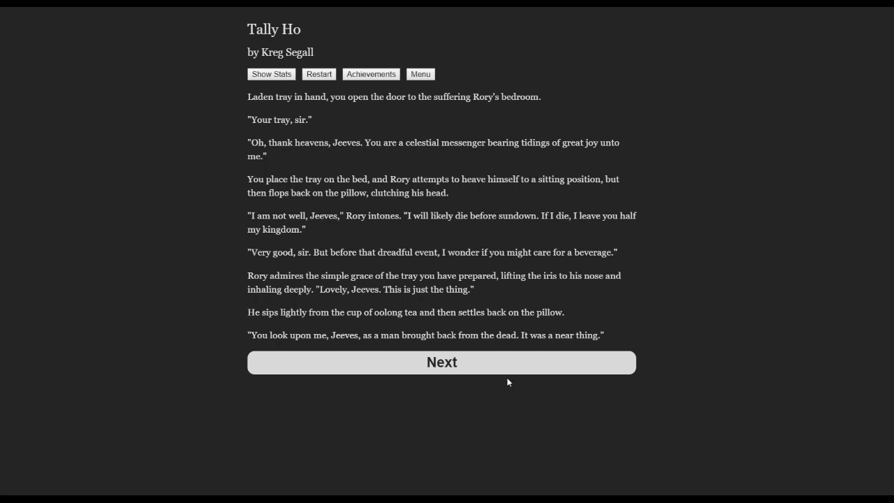
{"action": "mouse_move", "coordinate": [208, 127]}
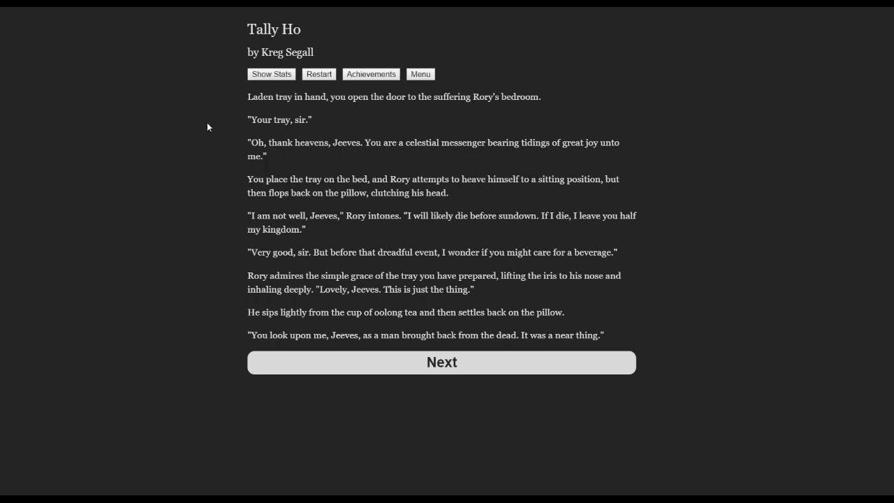
{"action": "mouse_move", "coordinate": [190, 118]}
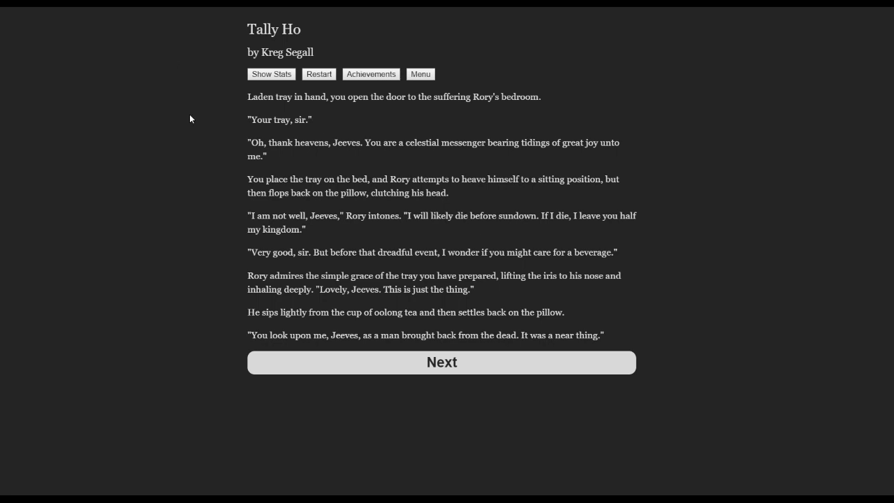
{"action": "mouse_move", "coordinate": [577, 487]}
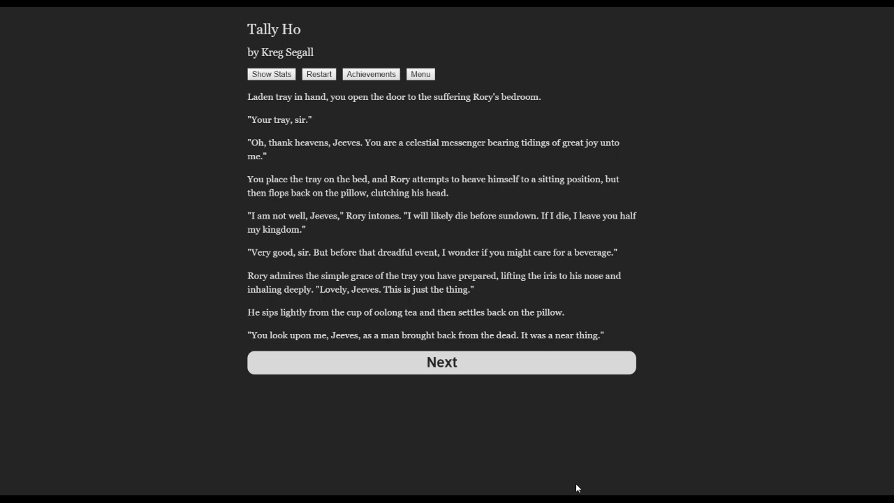